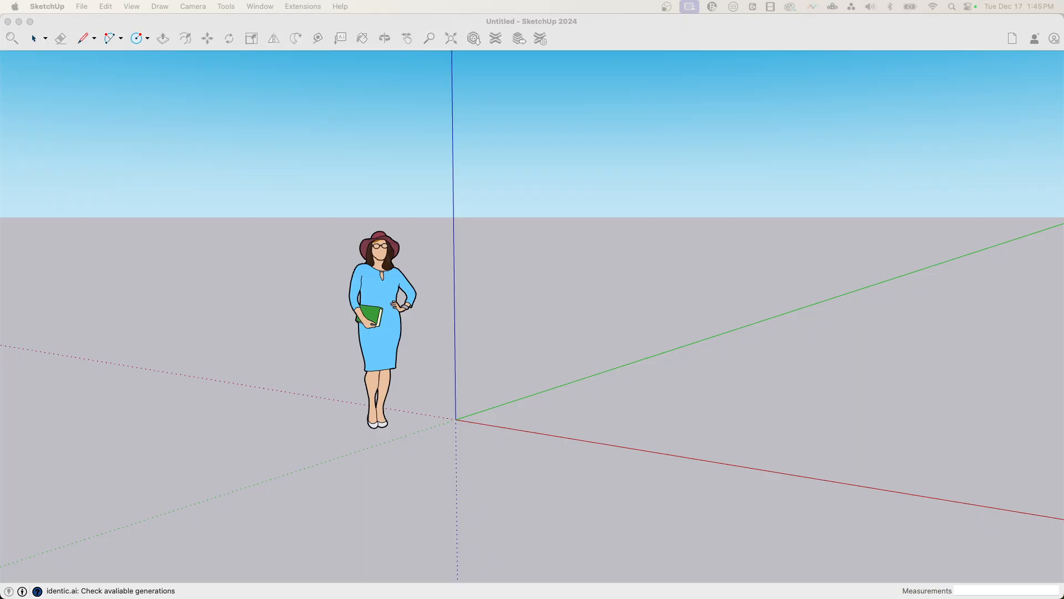
{"action": "mouse_move", "coordinate": [508, 313]}
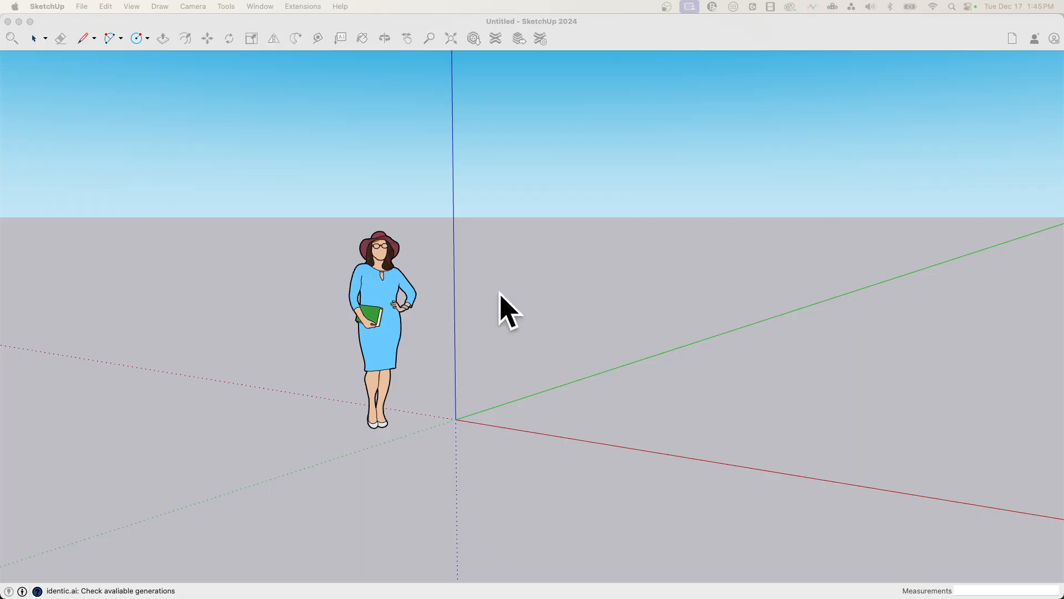
- Draw a 6-sided polygon centred on the origin with a radius of about 3 feet
{"action": "left_click", "coordinate": [259, 7]}
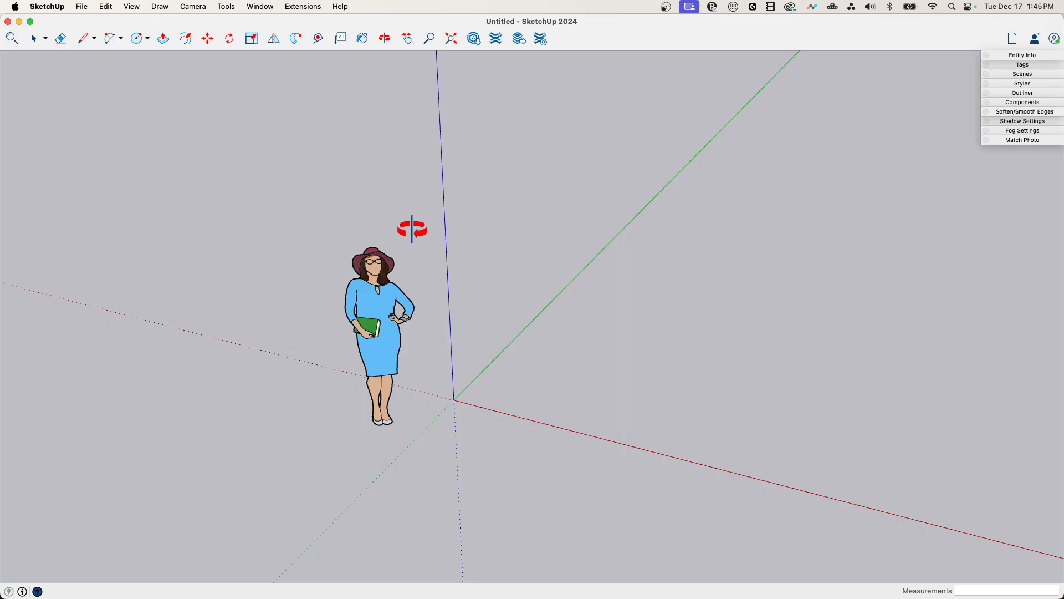
{"action": "mouse_move", "coordinate": [645, 288]}
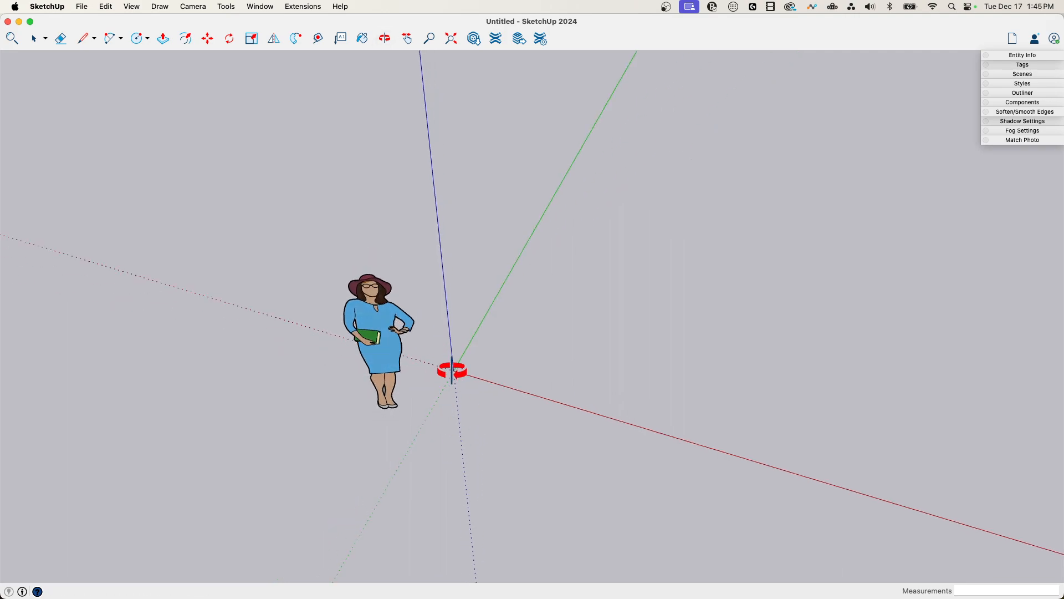
{"action": "mouse_move", "coordinate": [373, 323]}
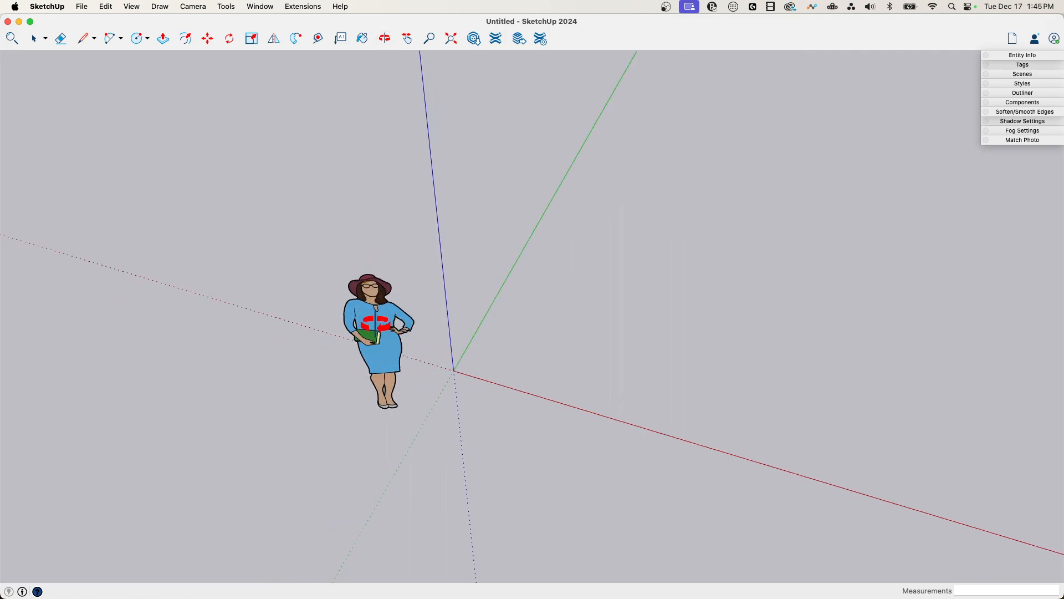
{"action": "left_click", "coordinate": [146, 38]}
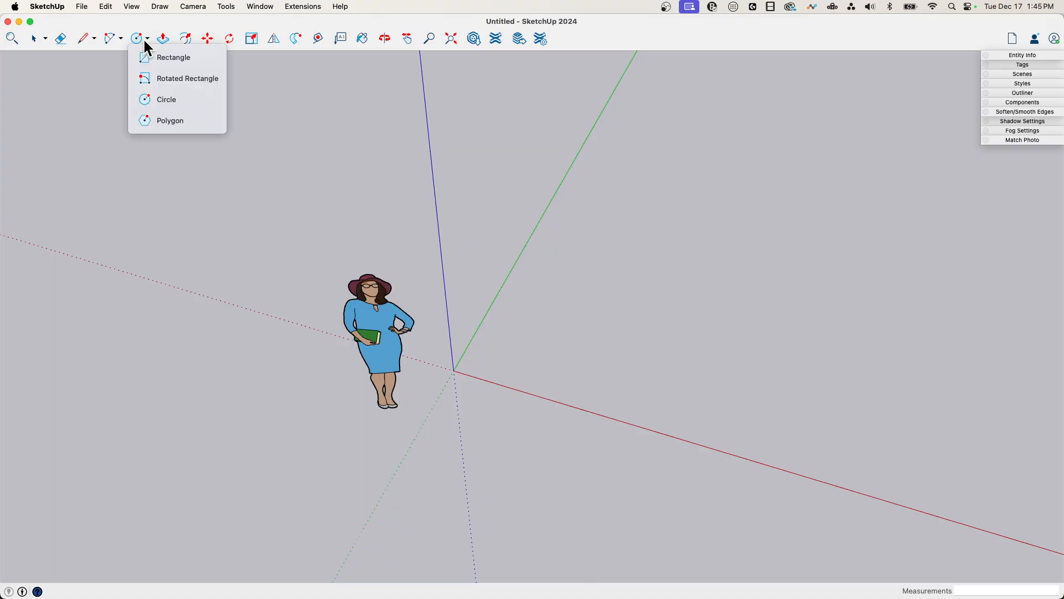
{"action": "left_click", "coordinate": [168, 120]}
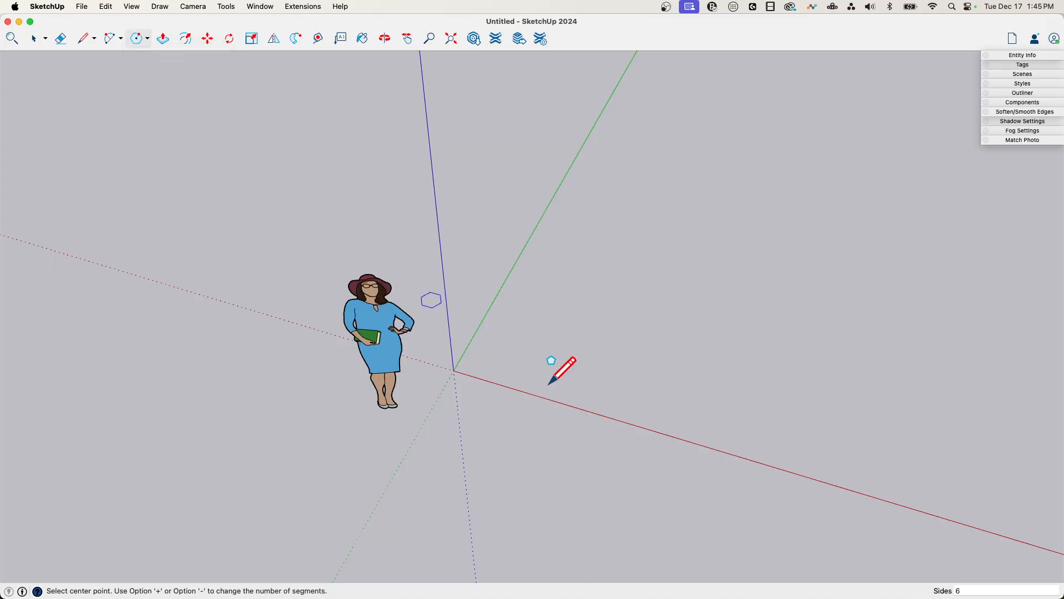
{"action": "left_click", "coordinate": [453, 371]}
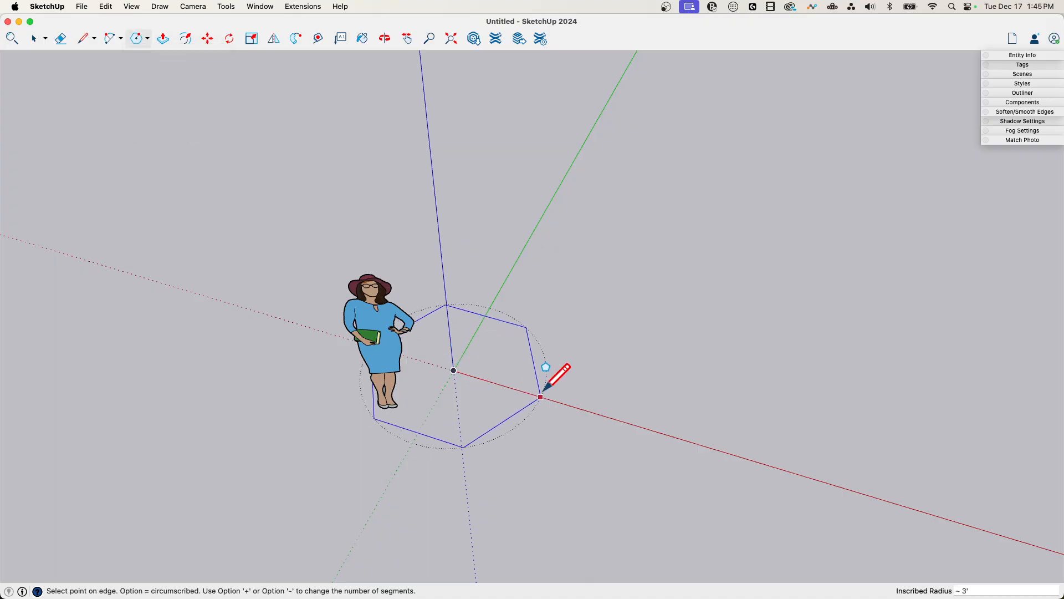
{"action": "mouse_move", "coordinate": [508, 276]}
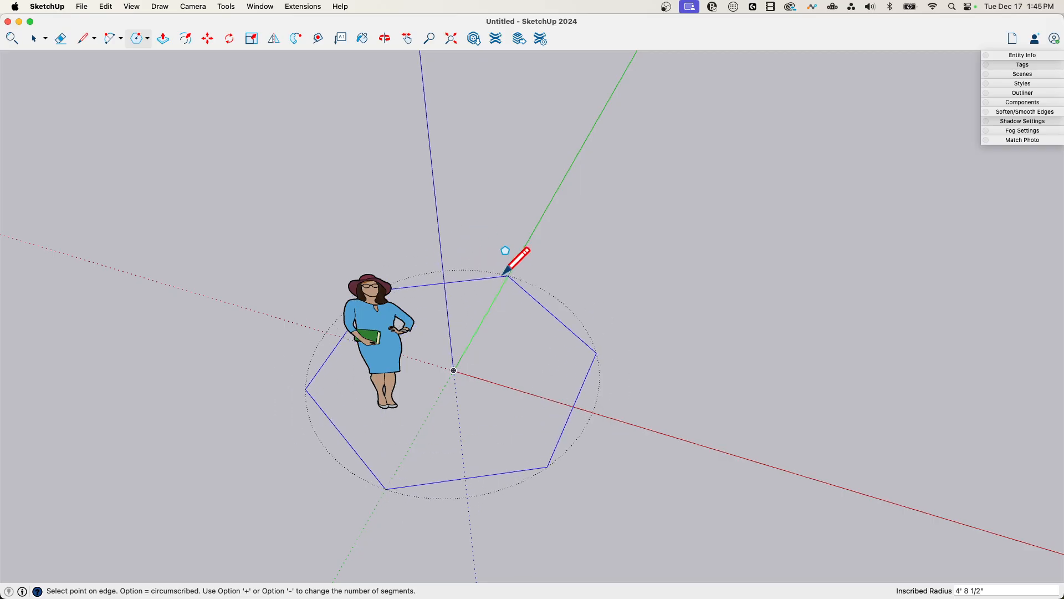
{"action": "mouse_move", "coordinate": [586, 406]}
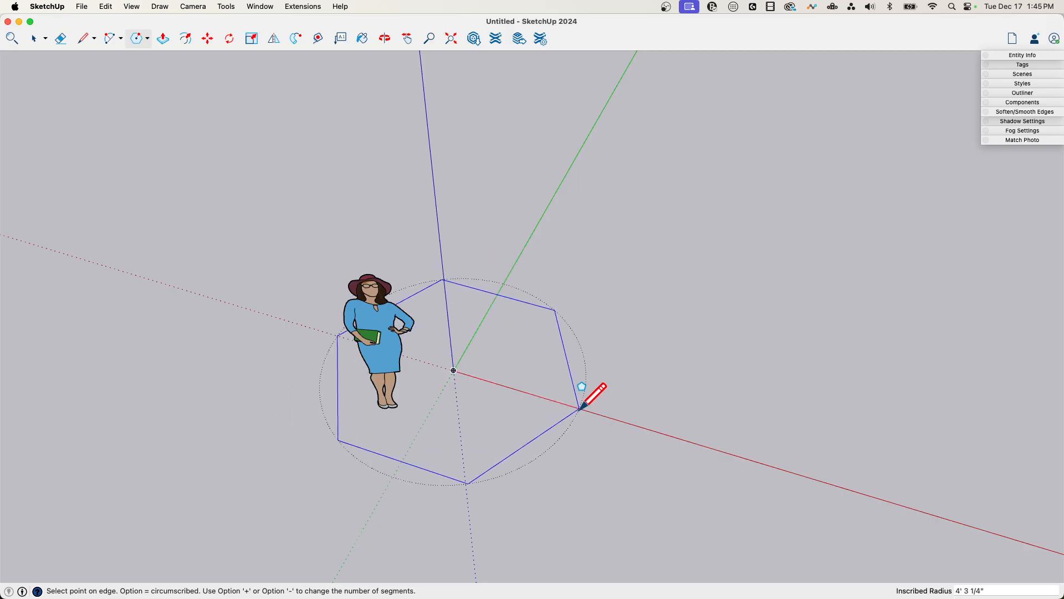
{"action": "mouse_move", "coordinate": [536, 244]}
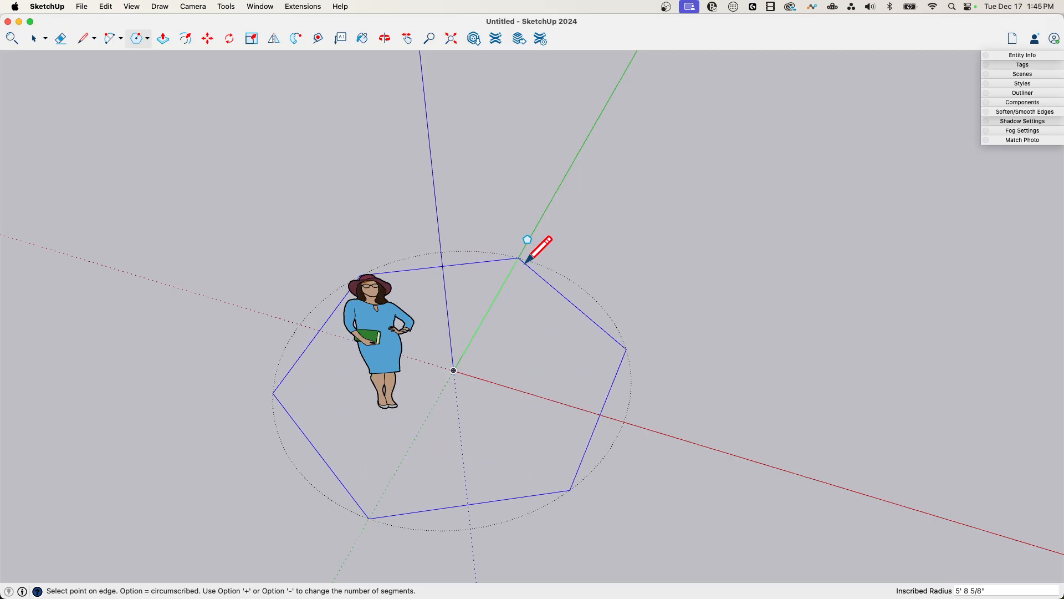
{"action": "mouse_move", "coordinate": [539, 235]}
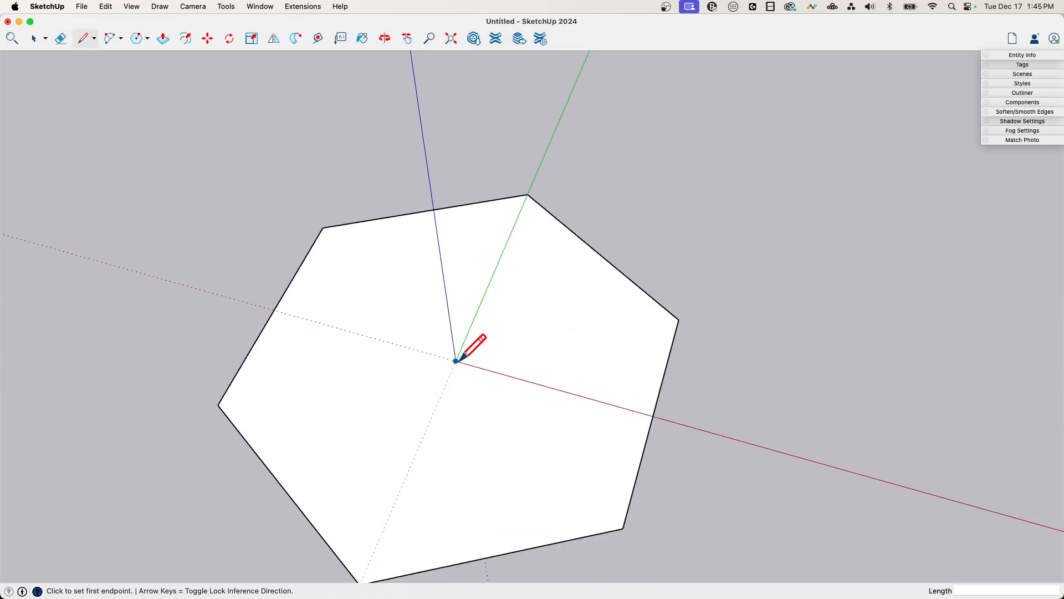
- Draw two lines from the hexagon's centre to the edges flanking the top corner, isolating one wedge
{"action": "left_click", "coordinate": [455, 361]}
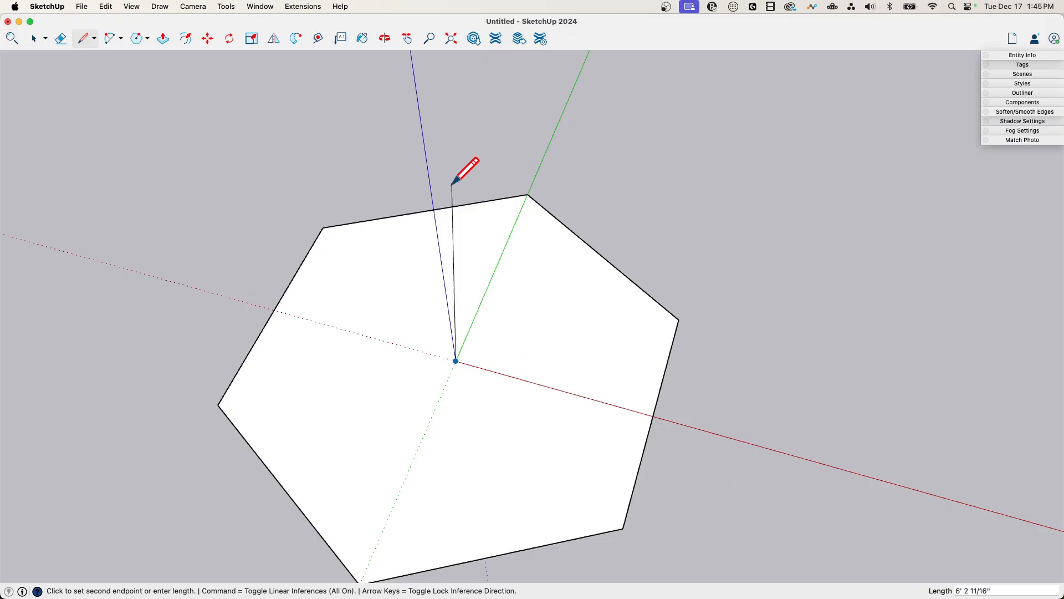
{"action": "mouse_move", "coordinate": [570, 204]}
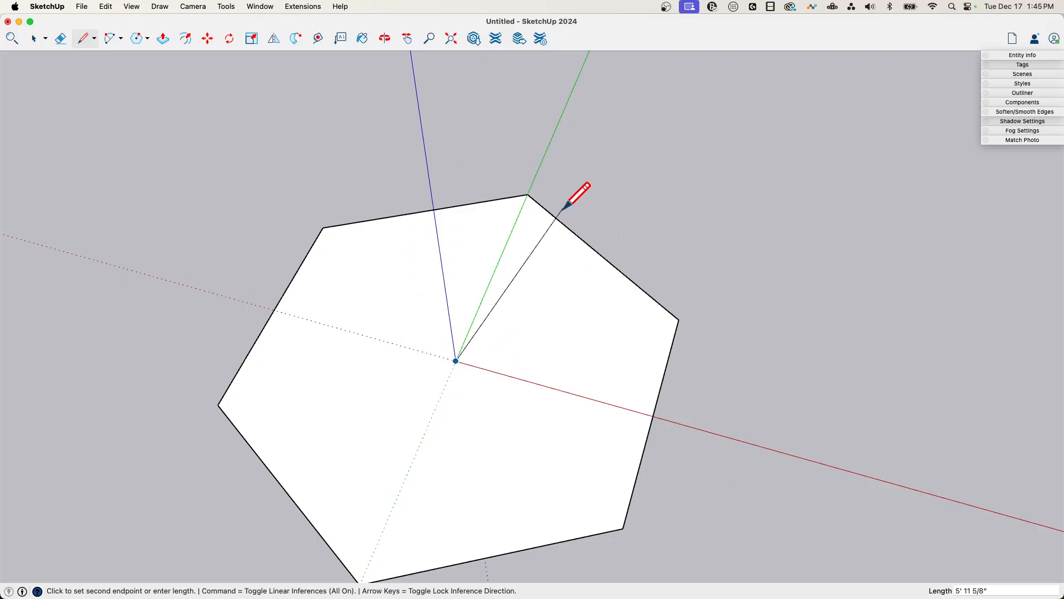
{"action": "mouse_move", "coordinate": [456, 360]}
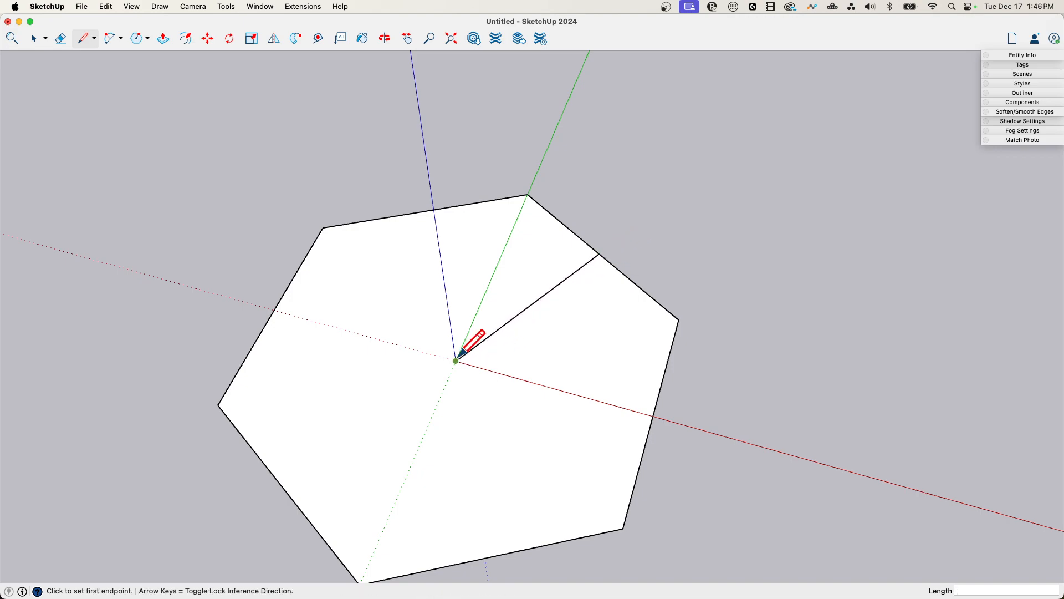
{"action": "left_click", "coordinate": [456, 360]}
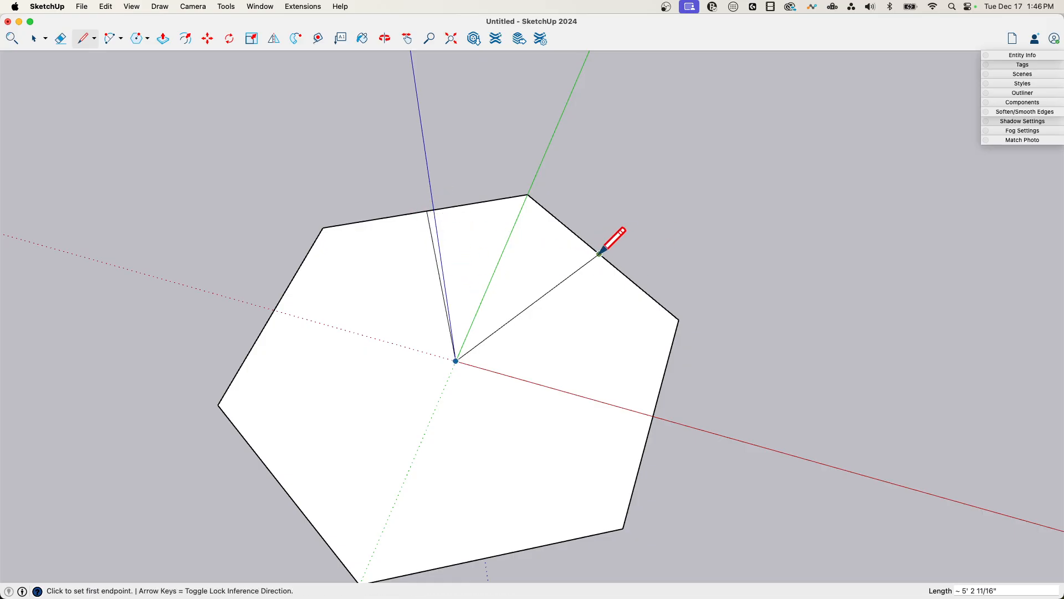
{"action": "mouse_move", "coordinate": [456, 359]}
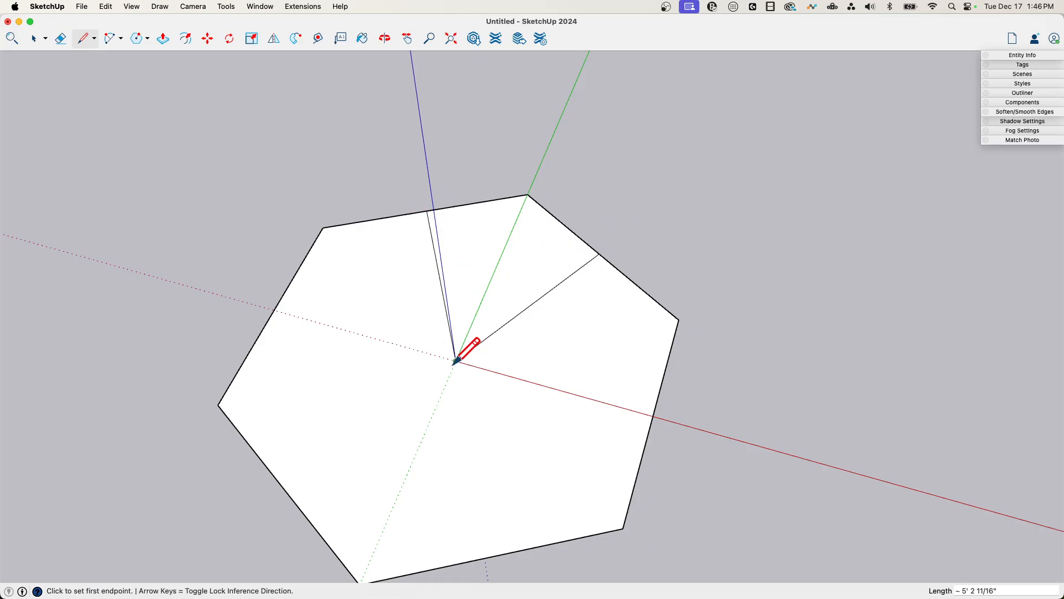
{"action": "mouse_move", "coordinate": [467, 349]}
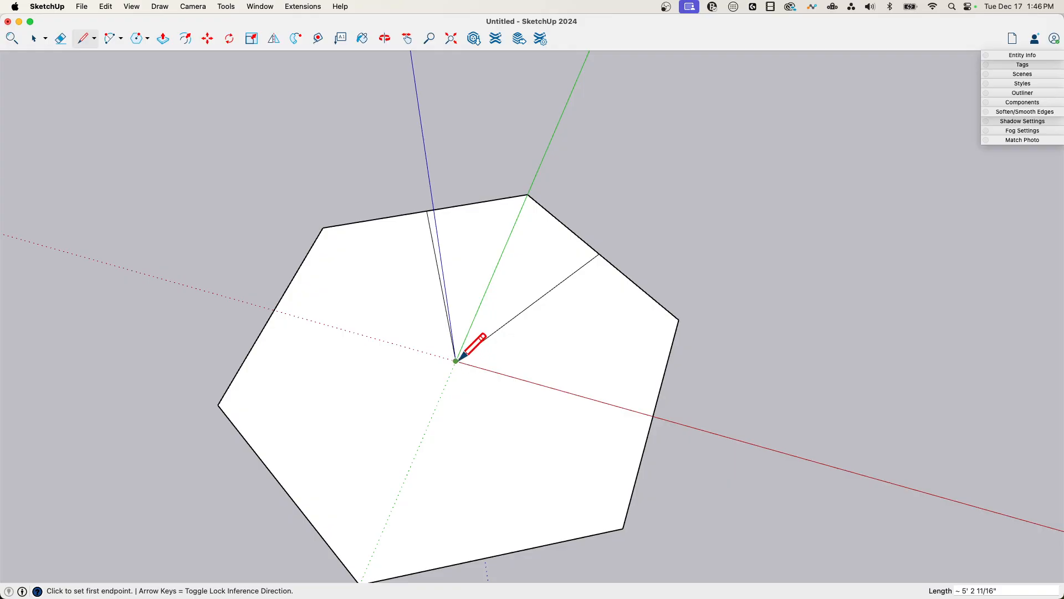
{"action": "mouse_move", "coordinate": [627, 233]}
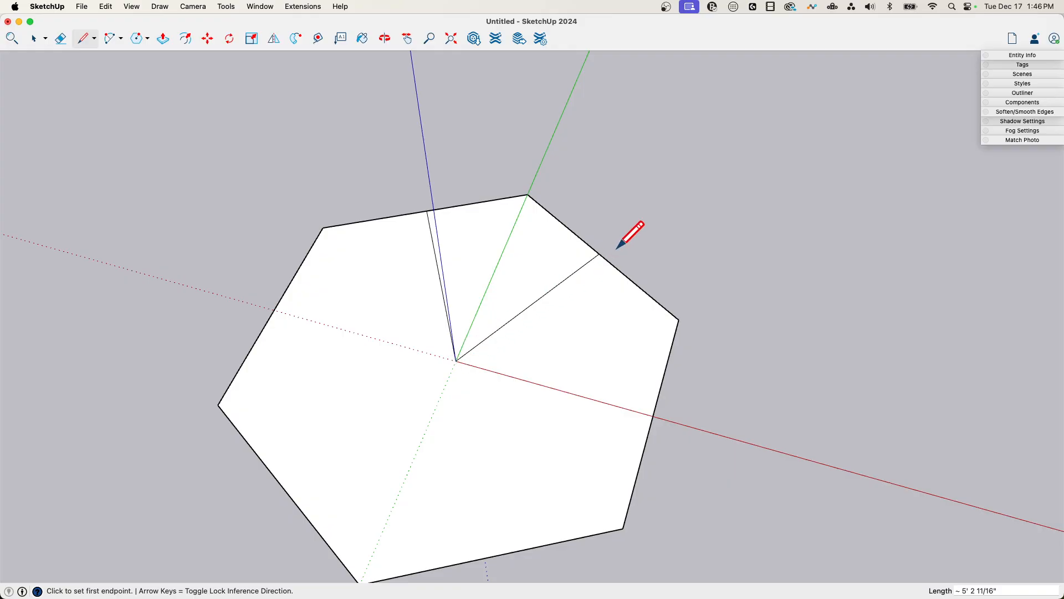
{"action": "left_click", "coordinate": [60, 37]}
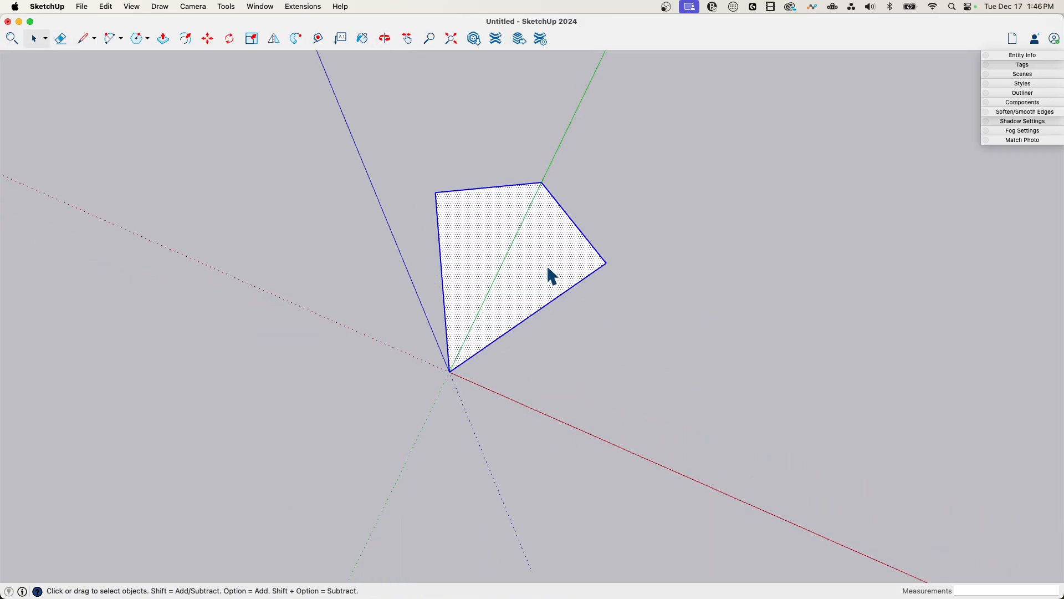
{"action": "mouse_move", "coordinate": [537, 255]}
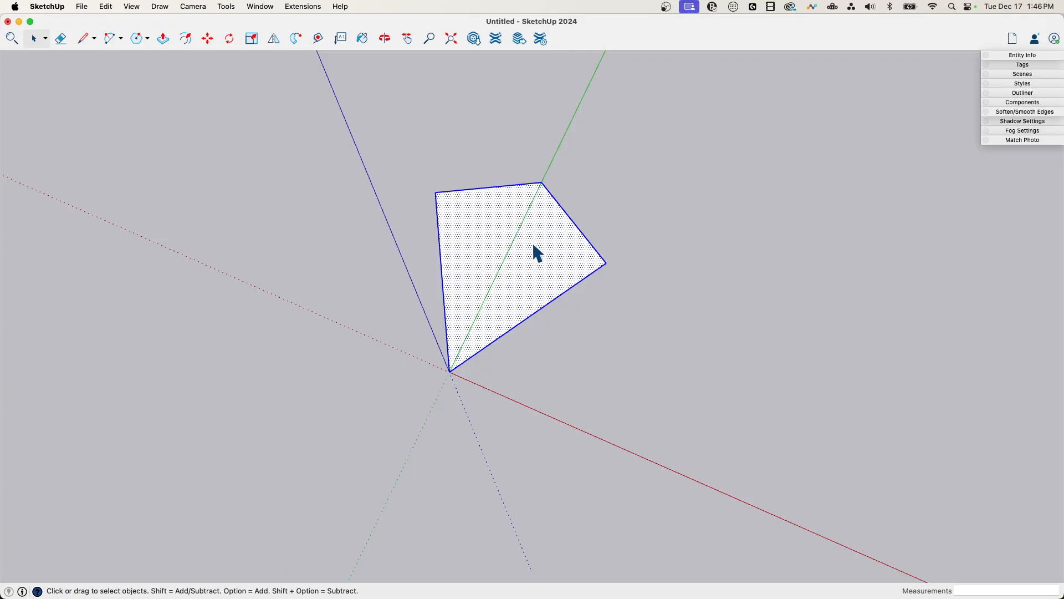
- Make the wedge slice a component named FLAKE CHUNK
{"action": "right_click", "coordinate": [537, 252]}
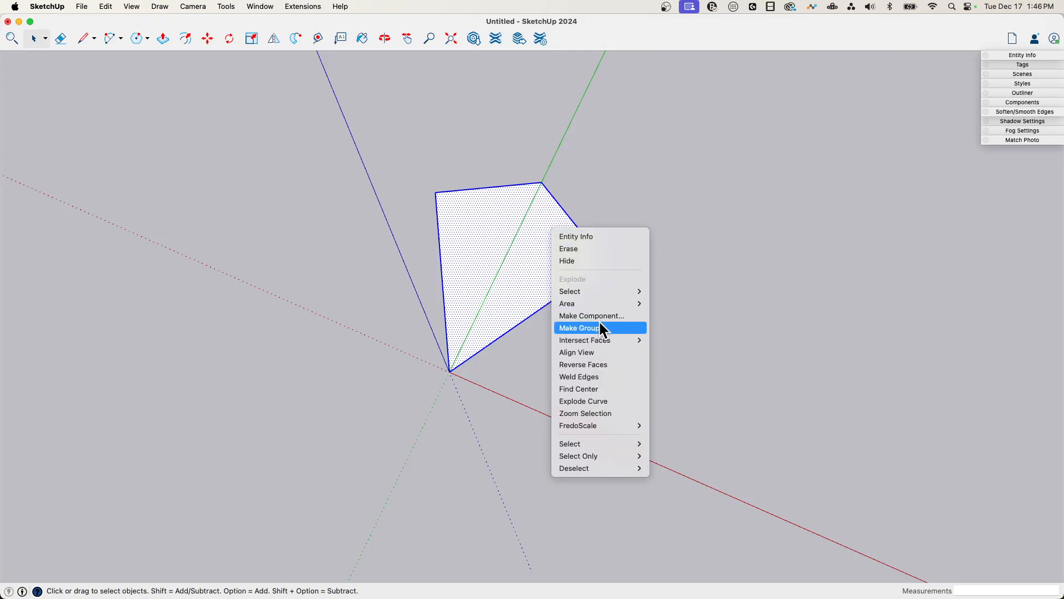
{"action": "left_click", "coordinate": [591, 316]}
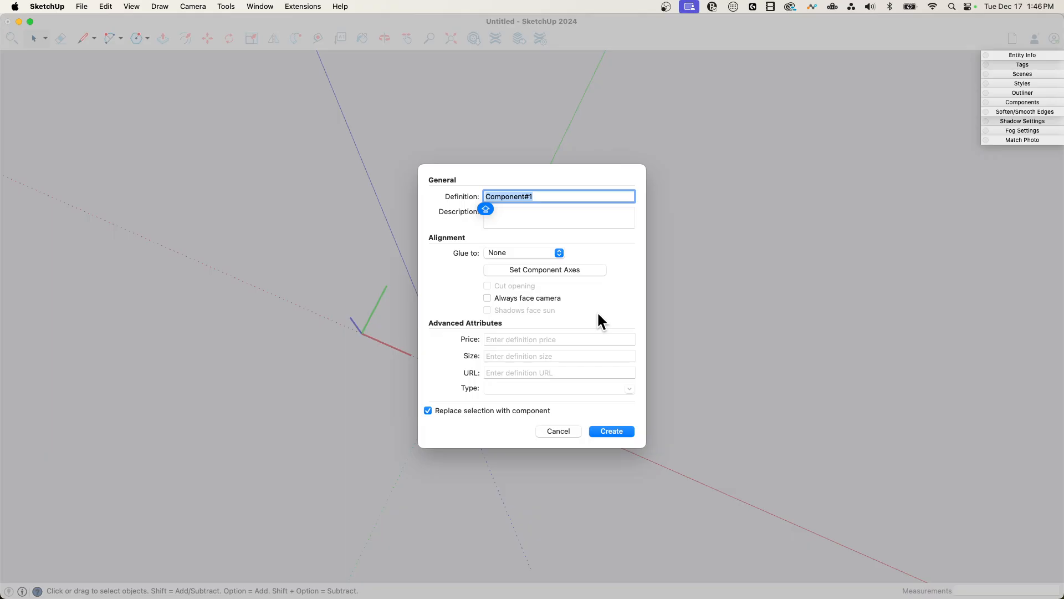
{"action": "type", "text": "F"}
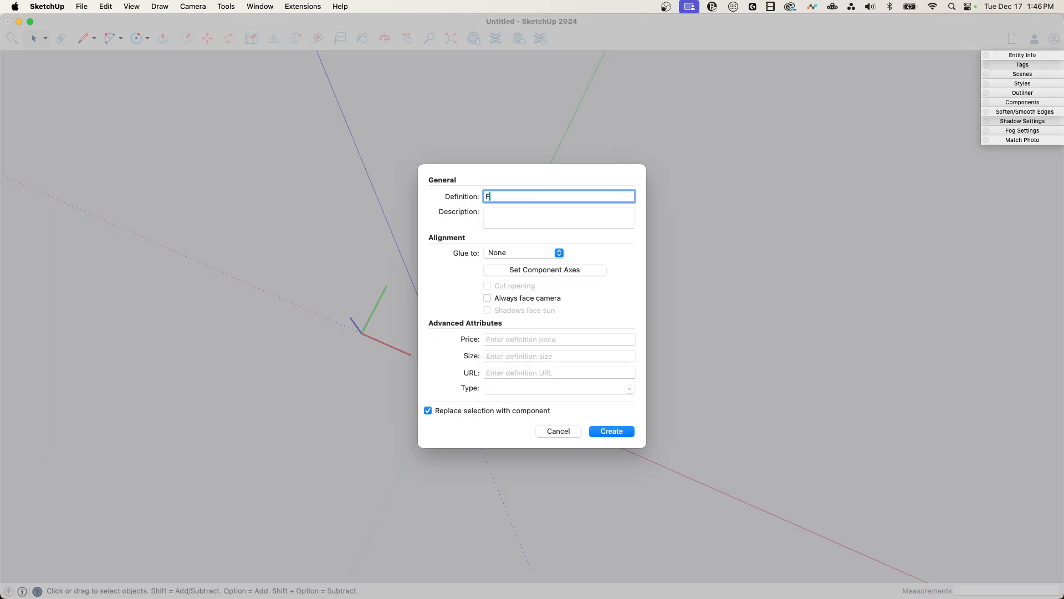
{"action": "type", "text": "LAKE CH"}
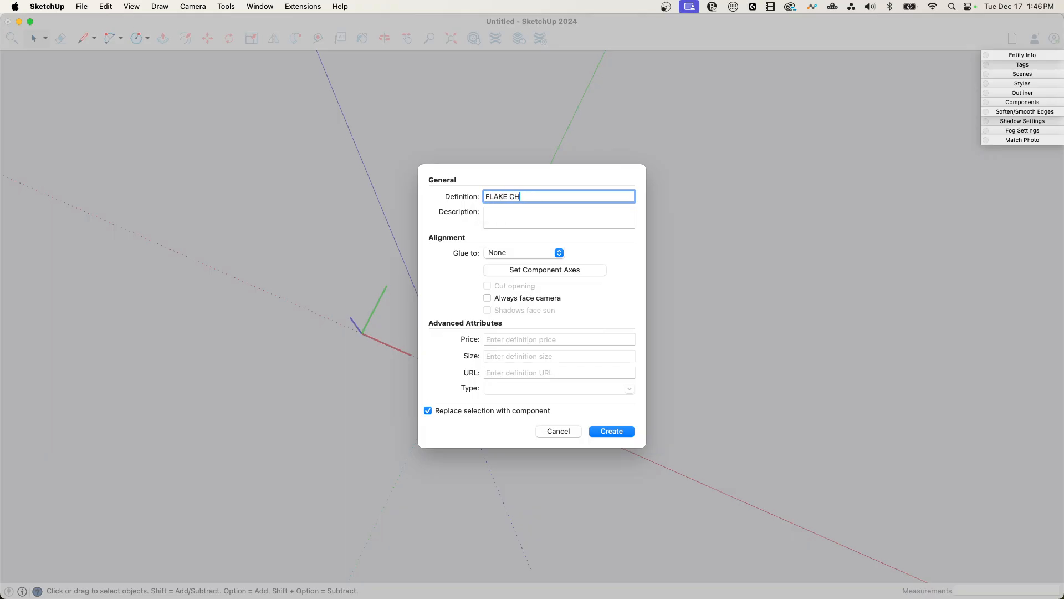
{"action": "type", "text": "UNK"}
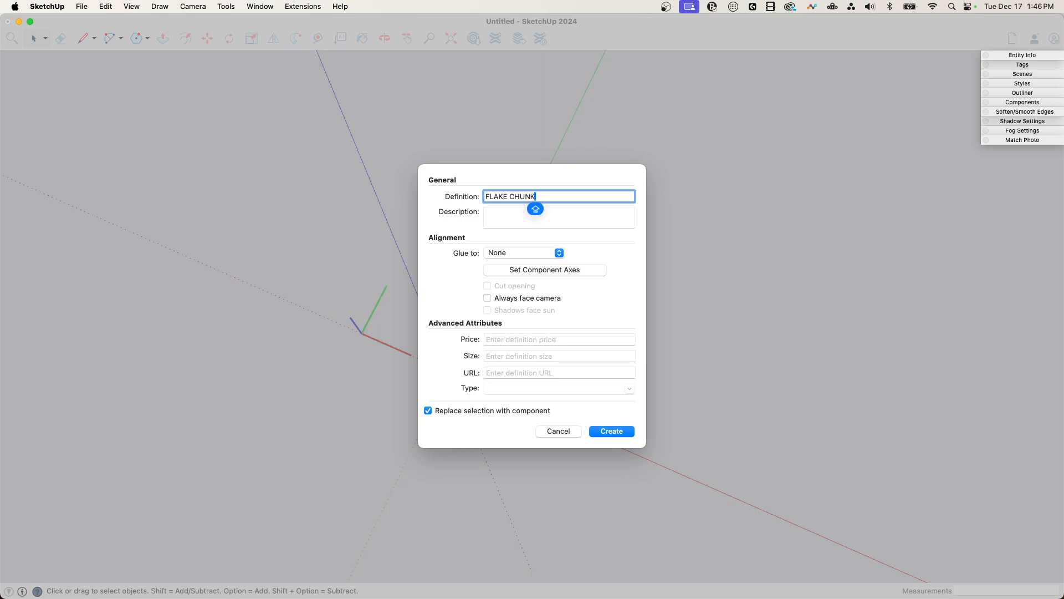
{"action": "left_click", "coordinate": [610, 432]}
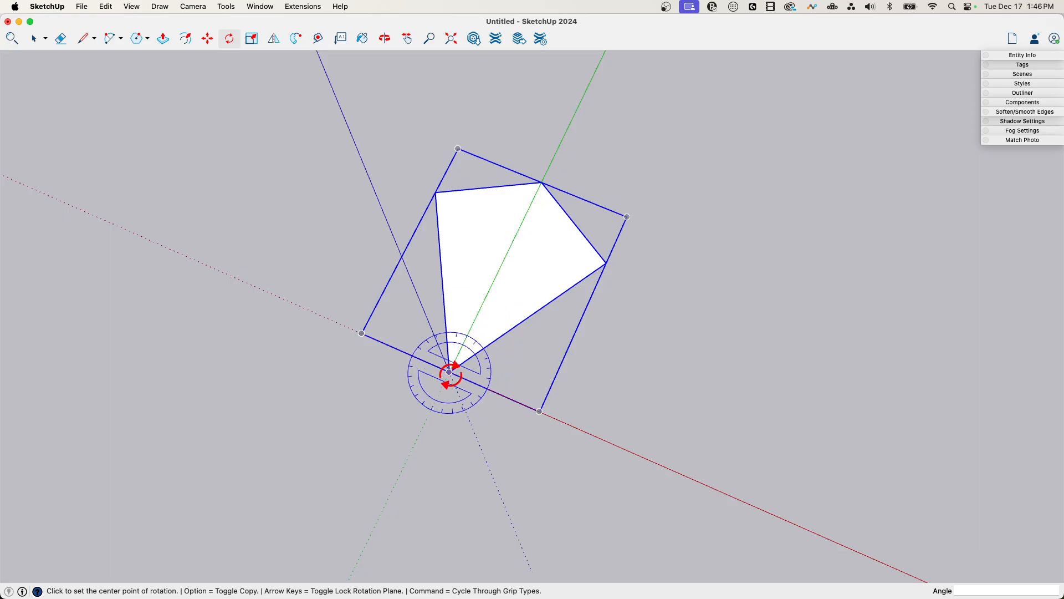
- Rotate-copy the FLAKE CHUNK slice around the origin to refill the hexagon
{"action": "left_click", "coordinate": [449, 373]}
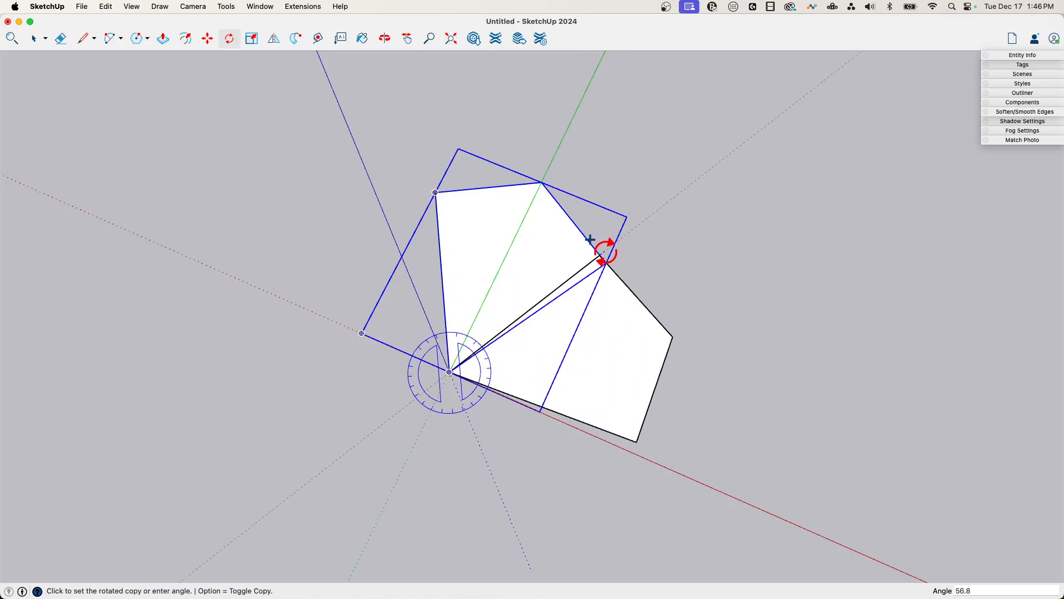
{"action": "left_click", "coordinate": [600, 260]}
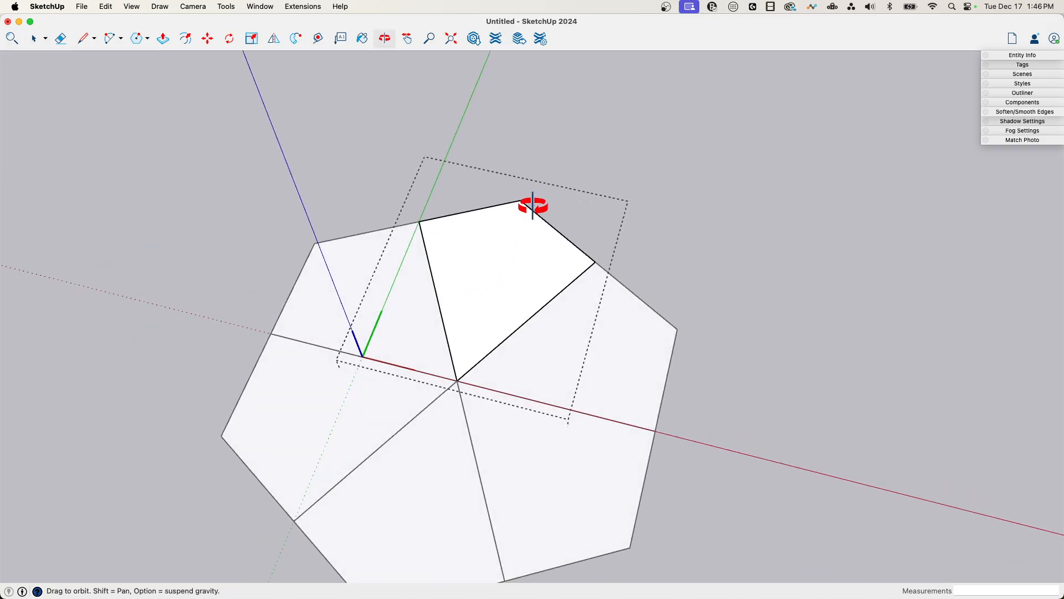
- Trim the slice to its upper-right triangle and make it a component named Half Chunk
{"action": "left_click", "coordinate": [83, 38]}
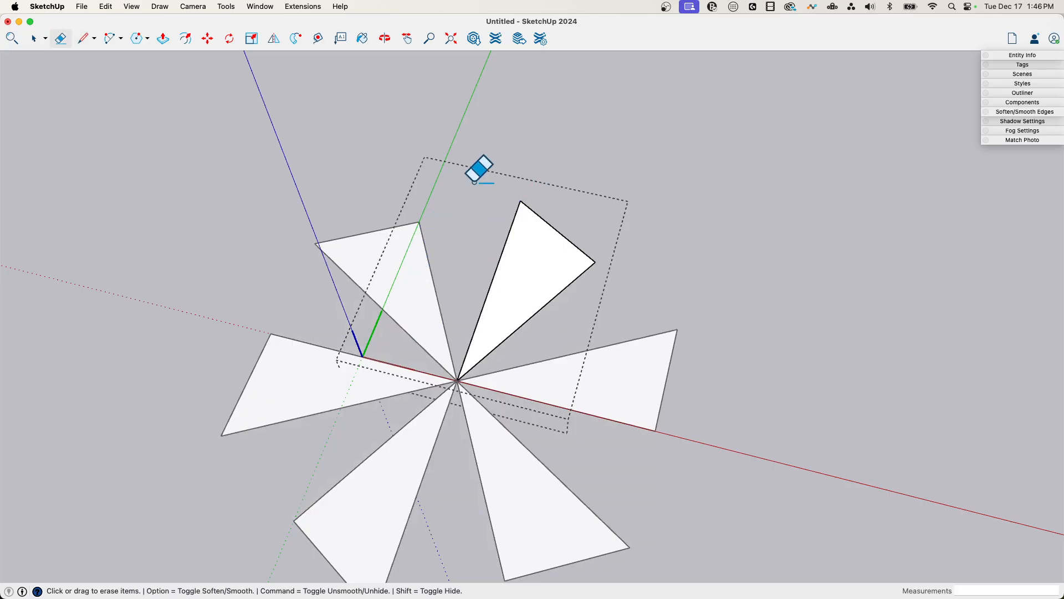
{"action": "left_click", "coordinate": [34, 38]}
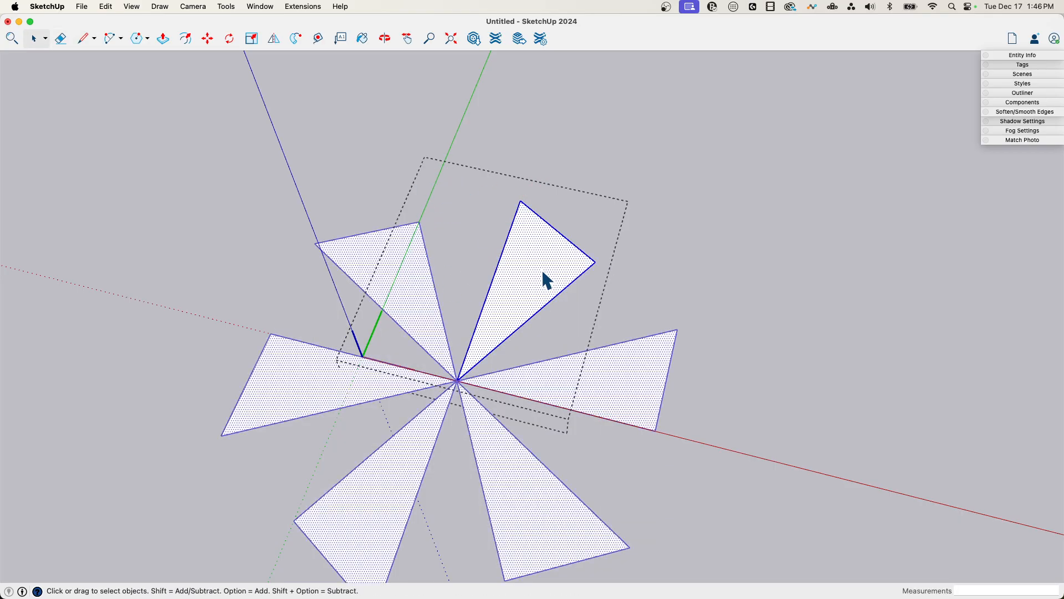
{"action": "right_click", "coordinate": [547, 281]}
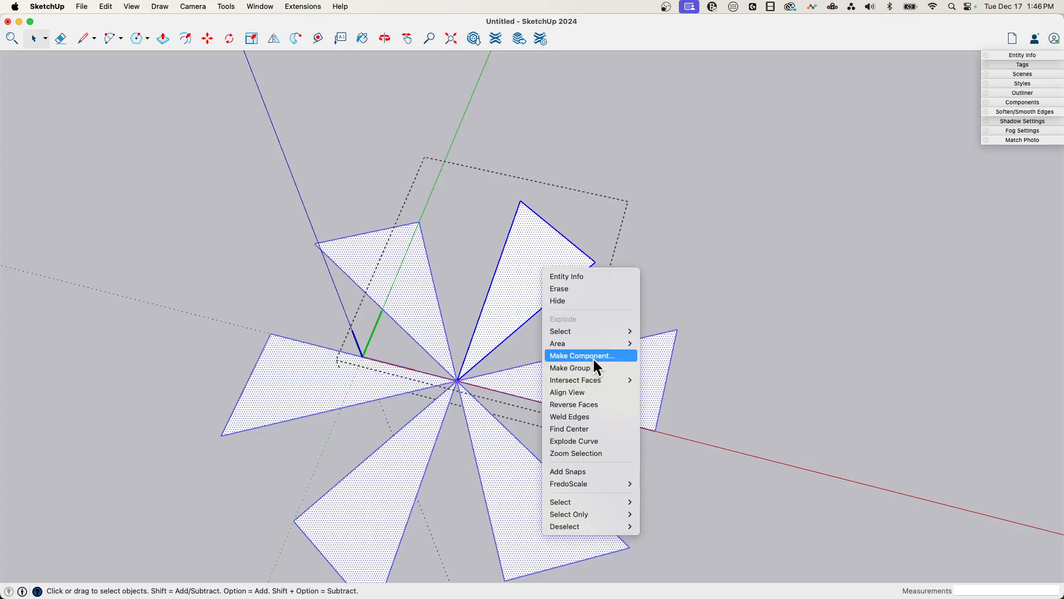
{"action": "left_click", "coordinate": [580, 356]}
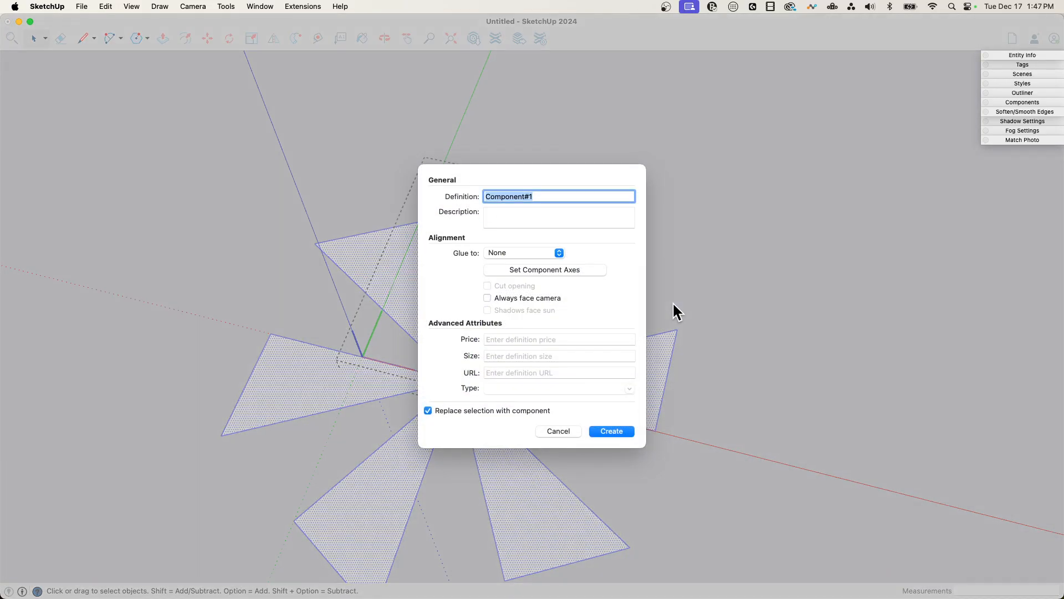
{"action": "type", "text": "Half"}
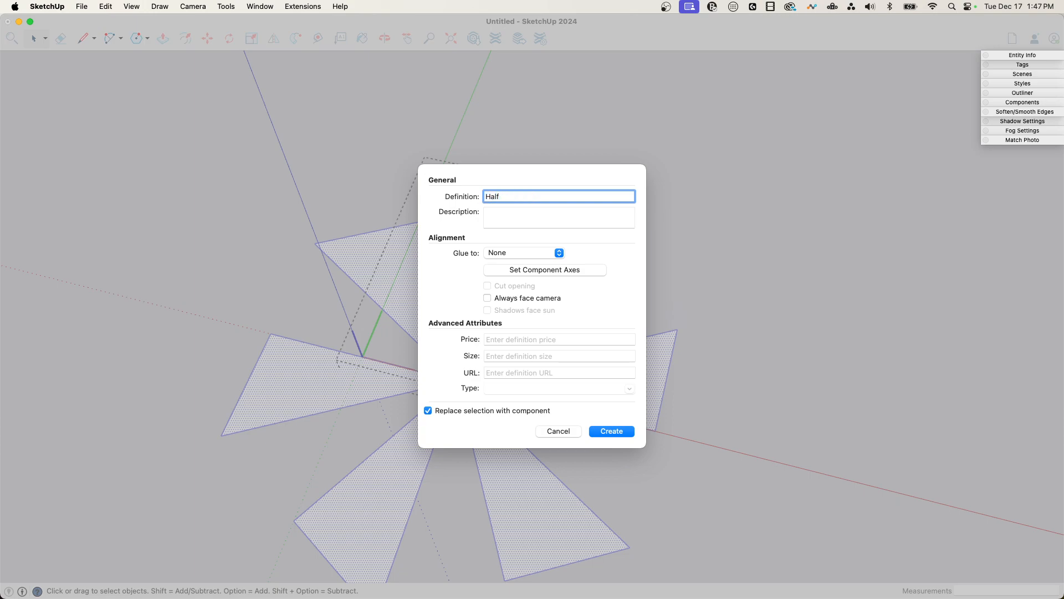
{"action": "type", "text": "Chunk"}
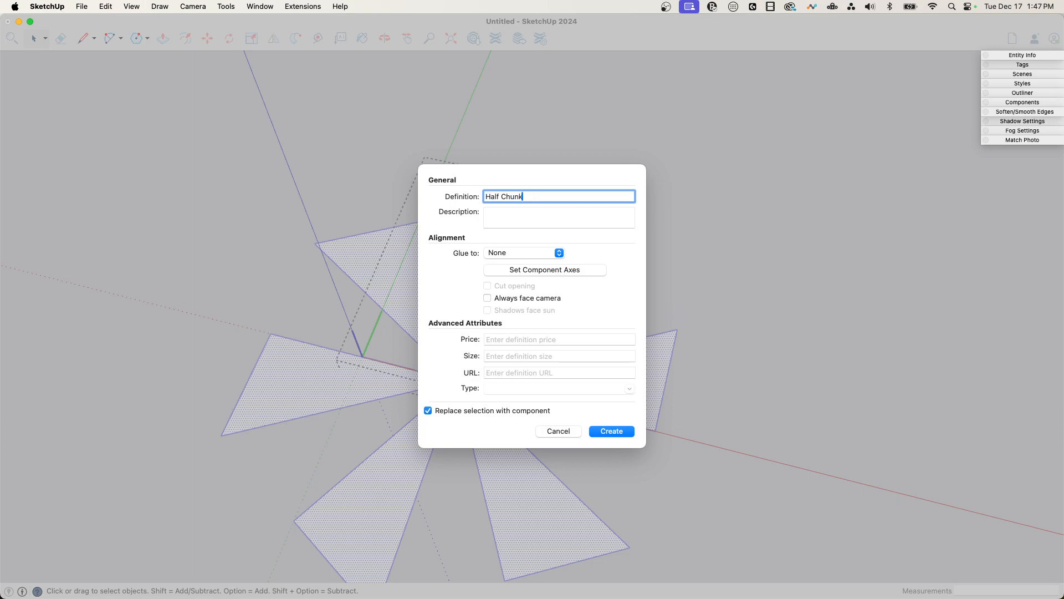
{"action": "left_click", "coordinate": [610, 431]}
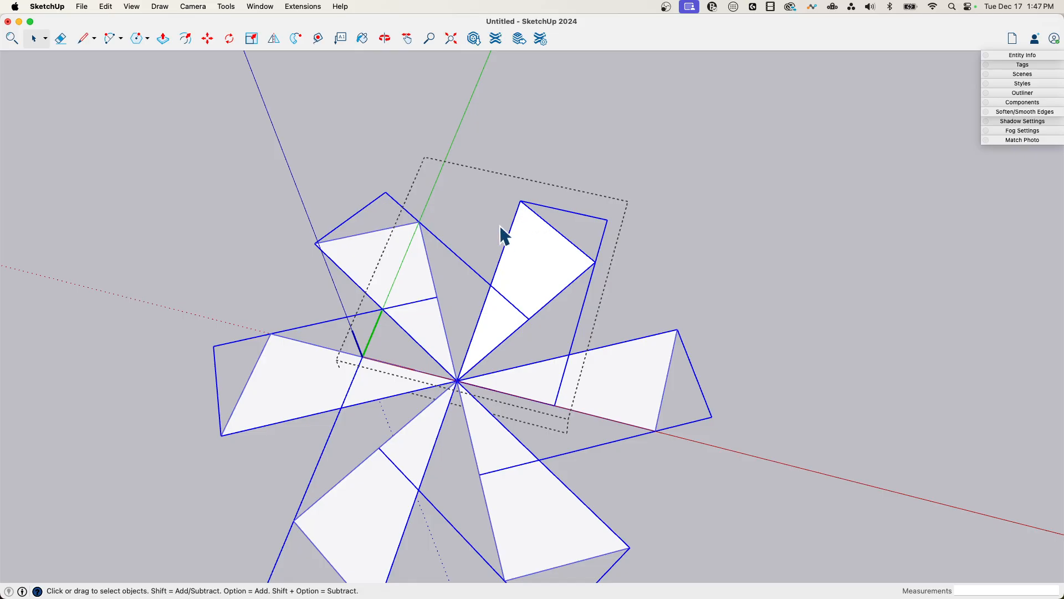
{"action": "mouse_move", "coordinate": [292, 51]}
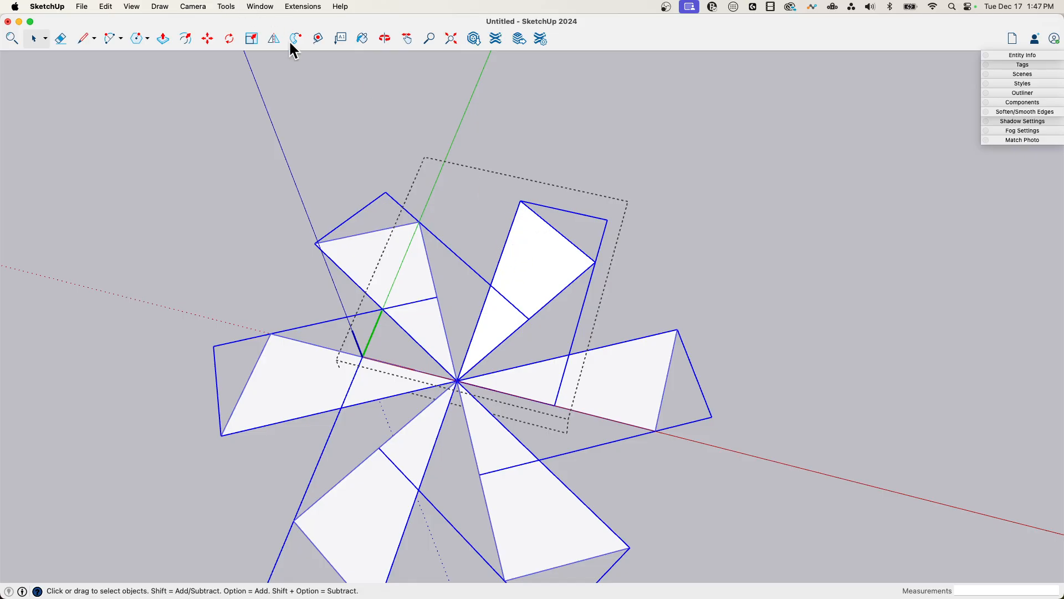
- Open the Half Chunk component for editing and view its wedge faces from the top
{"action": "left_click", "coordinate": [273, 37]}
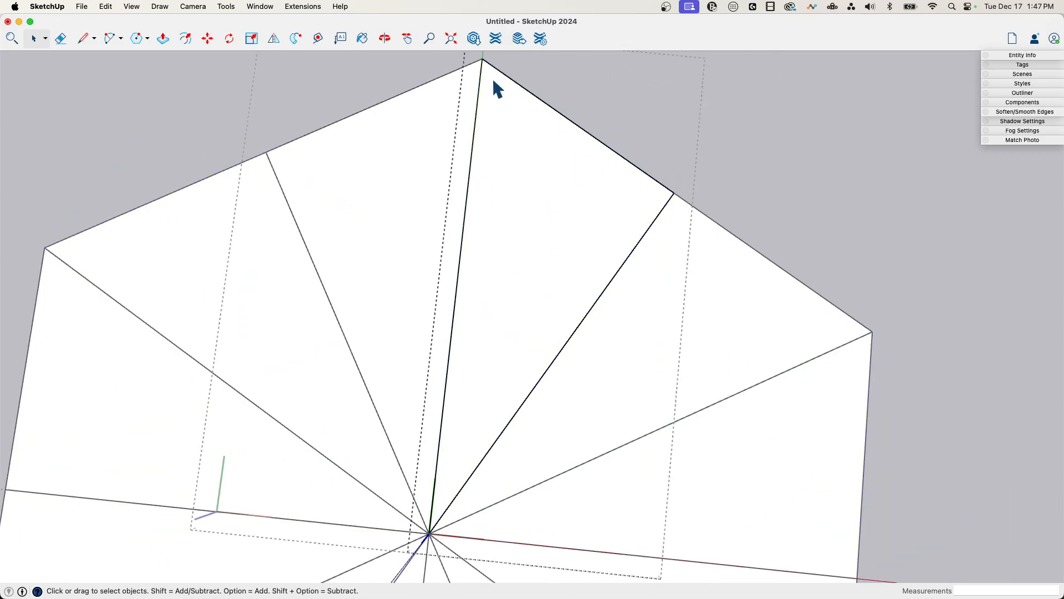
{"action": "mouse_move", "coordinate": [36, 225]}
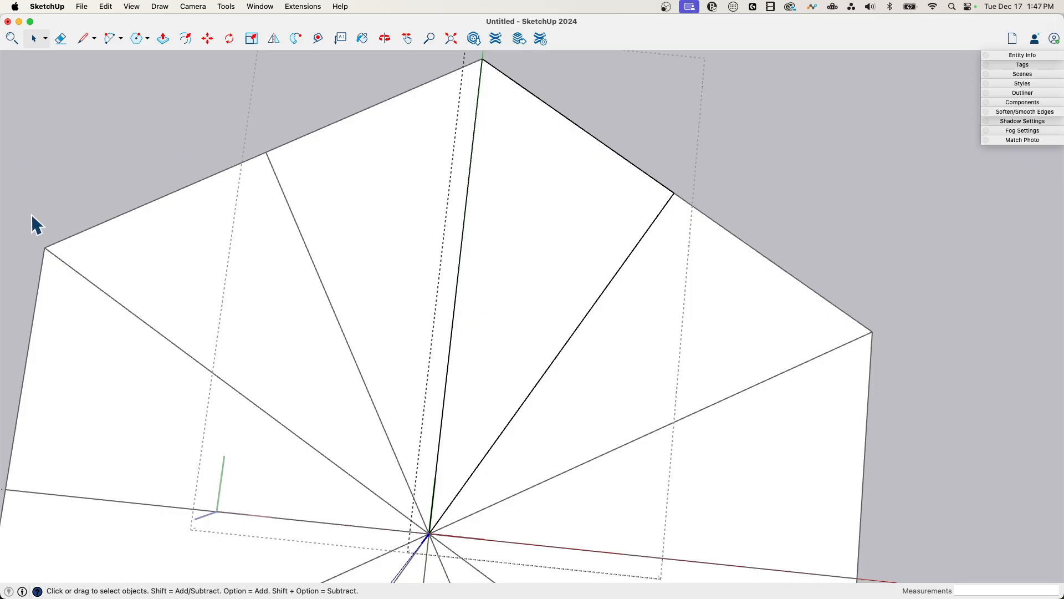
- Draw the long line beside the wedge seam and close off the inner triangle outline
{"action": "left_click", "coordinate": [82, 38]}
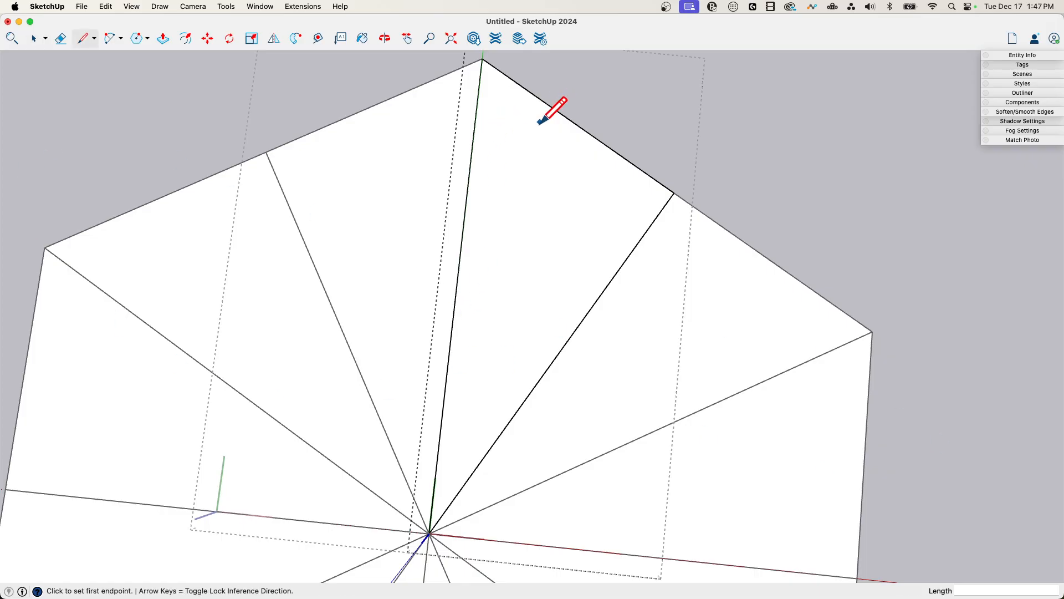
{"action": "left_click", "coordinate": [545, 104]}
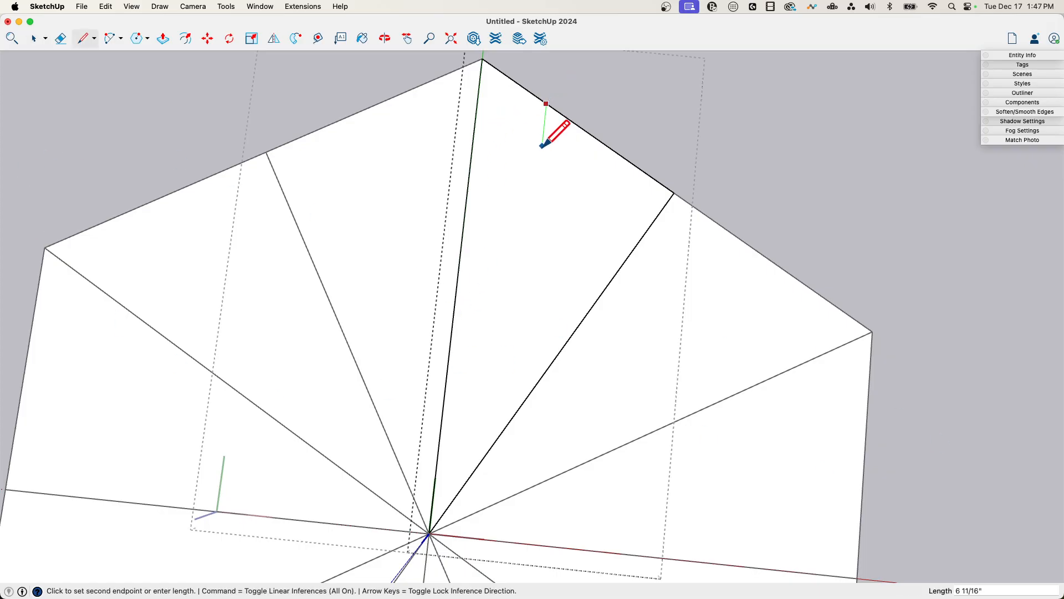
{"action": "mouse_move", "coordinate": [506, 121]}
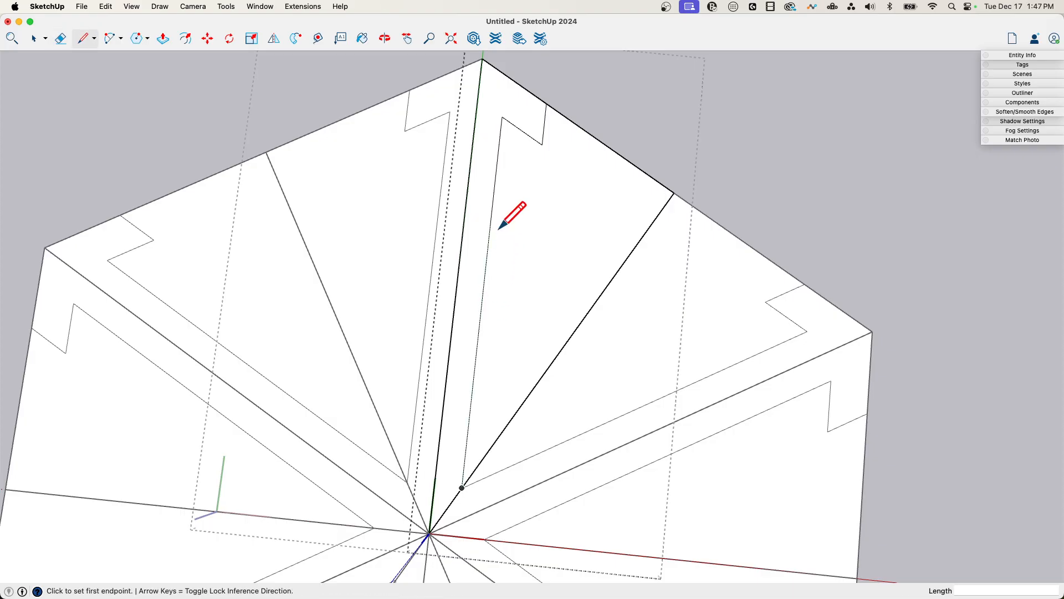
{"action": "mouse_move", "coordinate": [466, 428]}
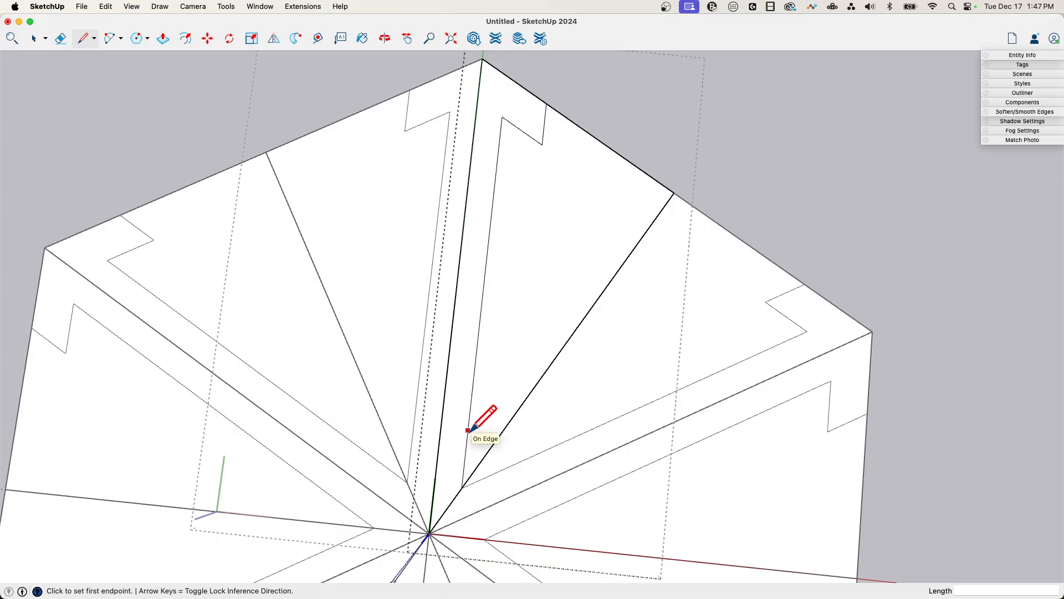
{"action": "left_click", "coordinate": [468, 430]}
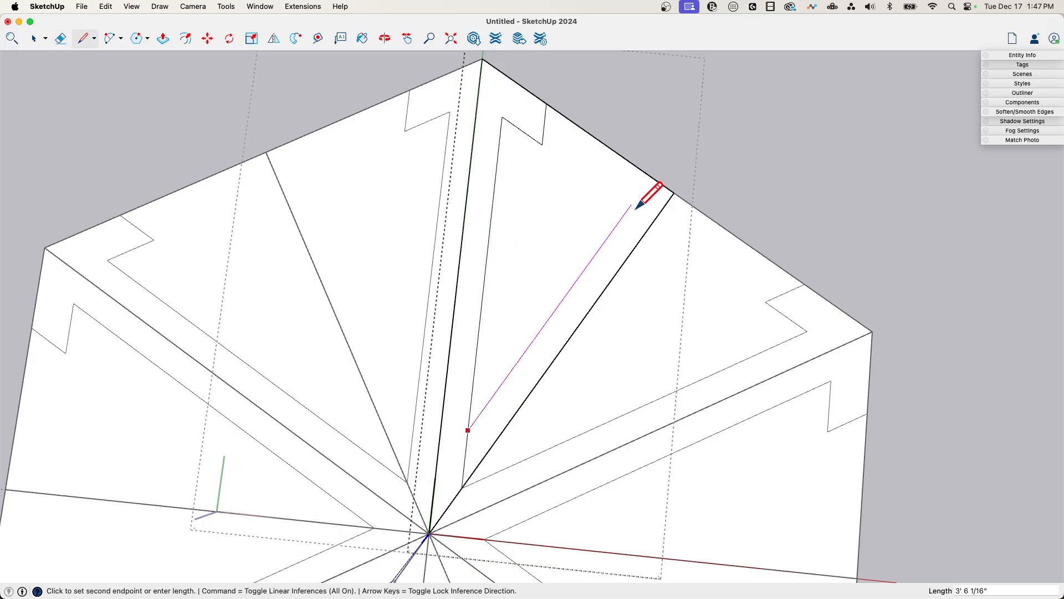
{"action": "mouse_move", "coordinate": [651, 176]}
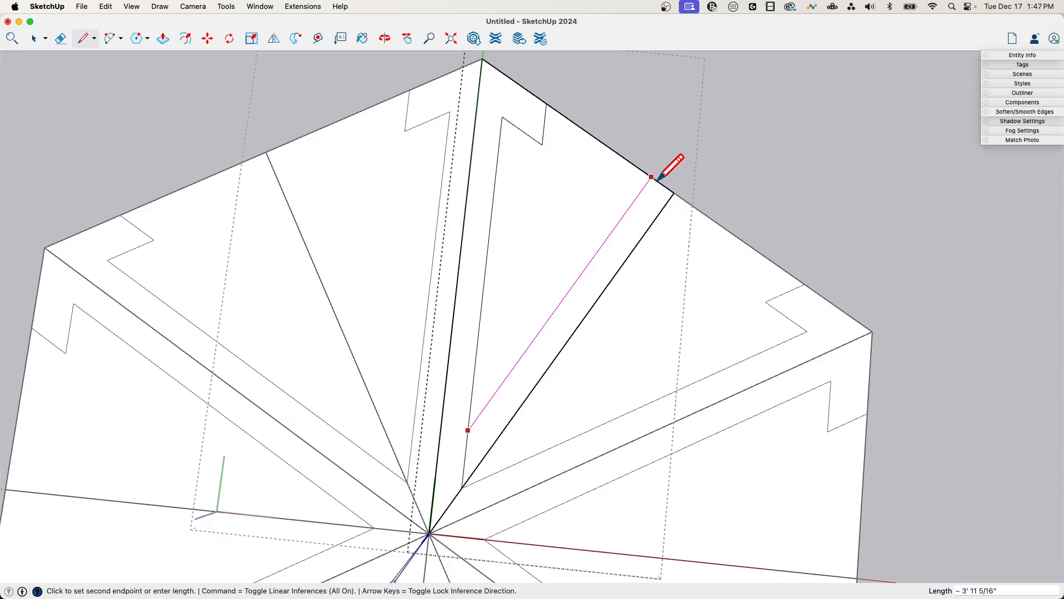
{"action": "left_click", "coordinate": [651, 178]}
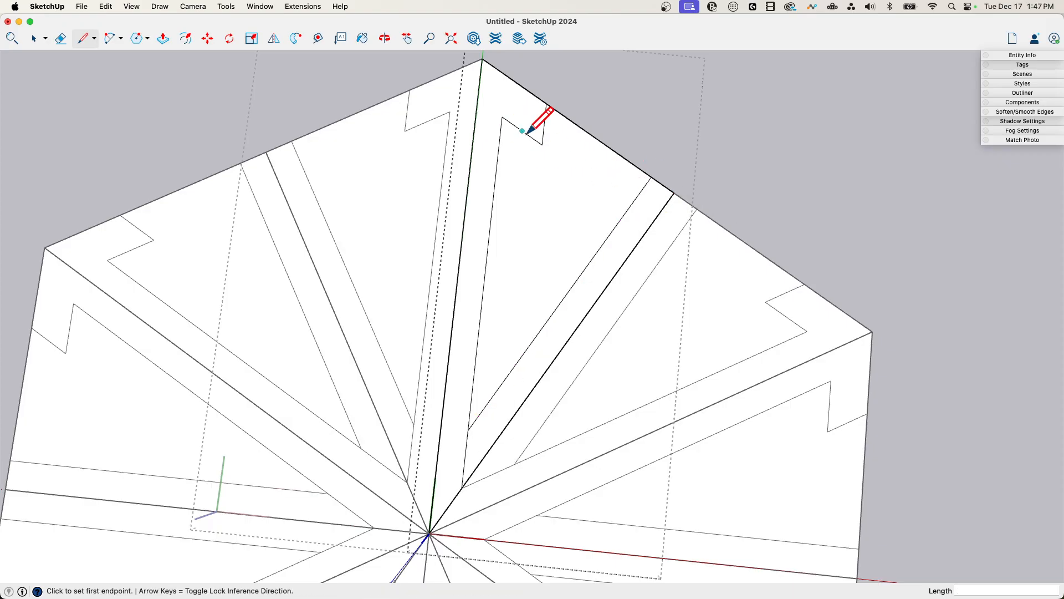
{"action": "left_click", "coordinate": [521, 131]}
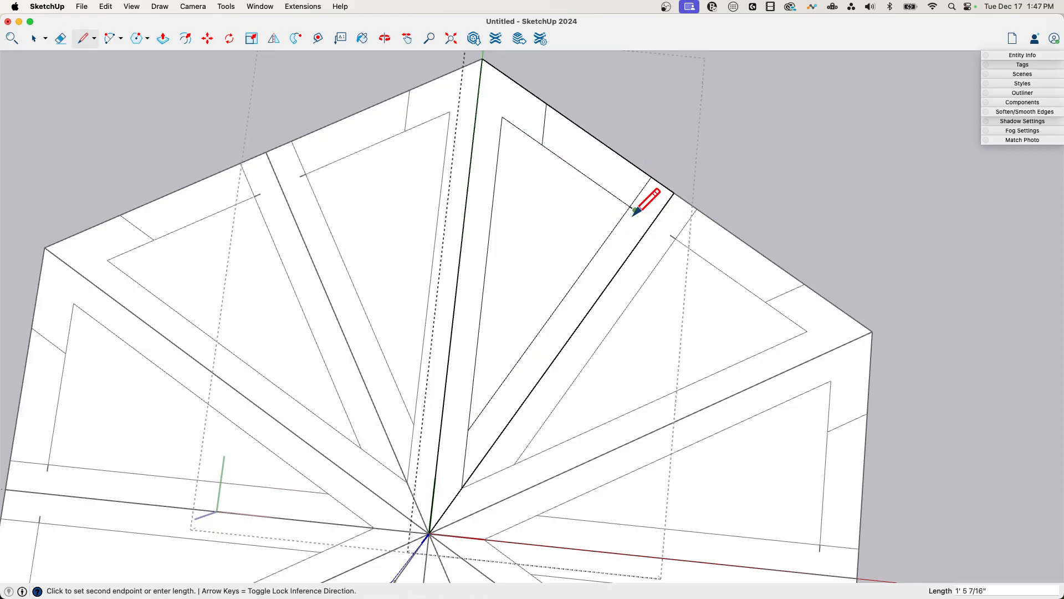
{"action": "left_click", "coordinate": [638, 211]}
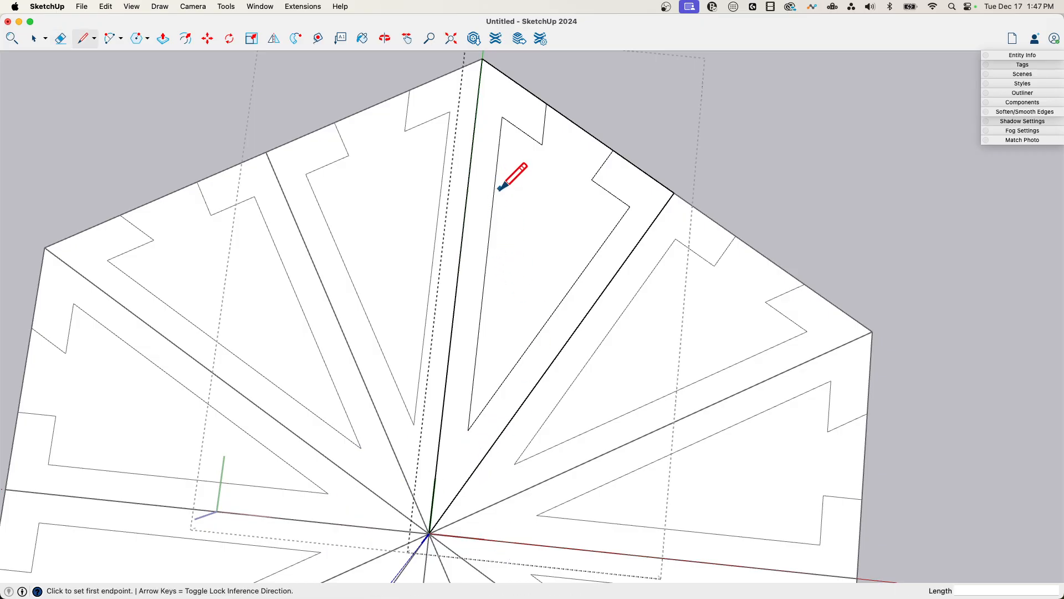
- Draw the branch cutout outline inside the wedge, ending on the wedge edge
{"action": "left_click", "coordinate": [491, 211]}
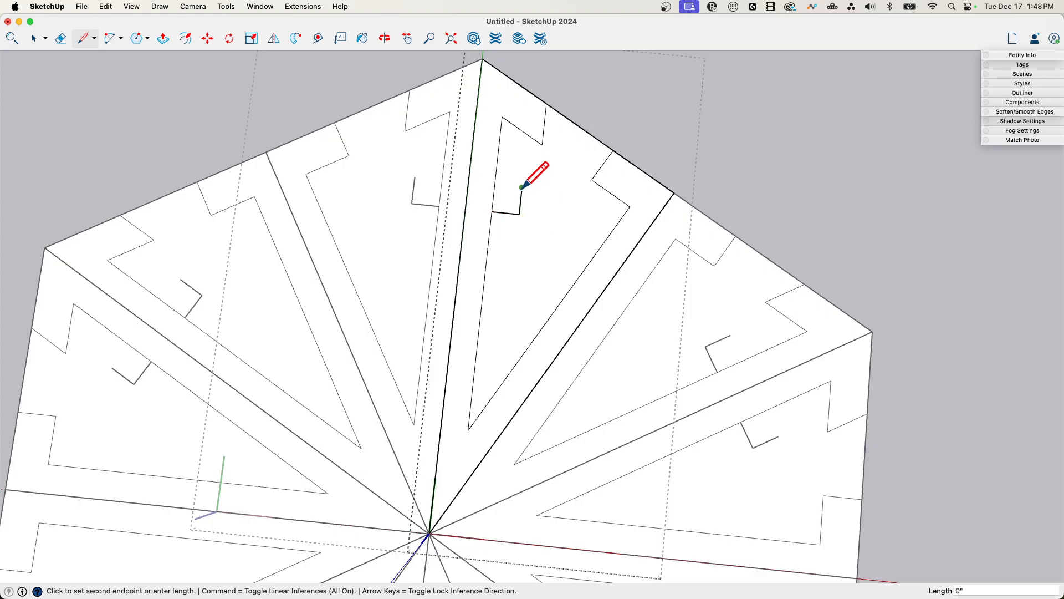
{"action": "mouse_move", "coordinate": [544, 244]}
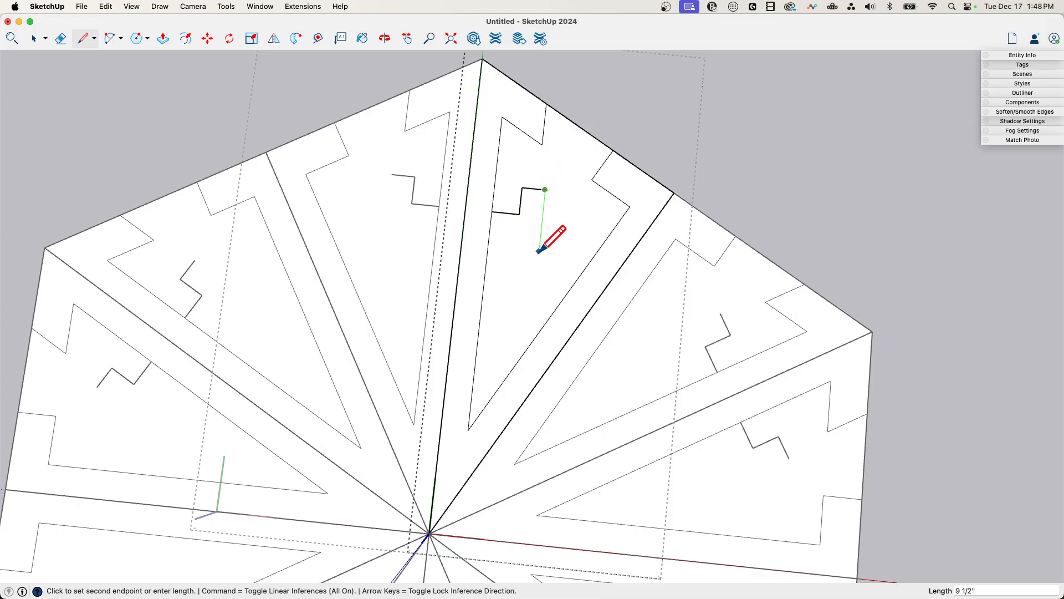
{"action": "mouse_move", "coordinate": [514, 259]}
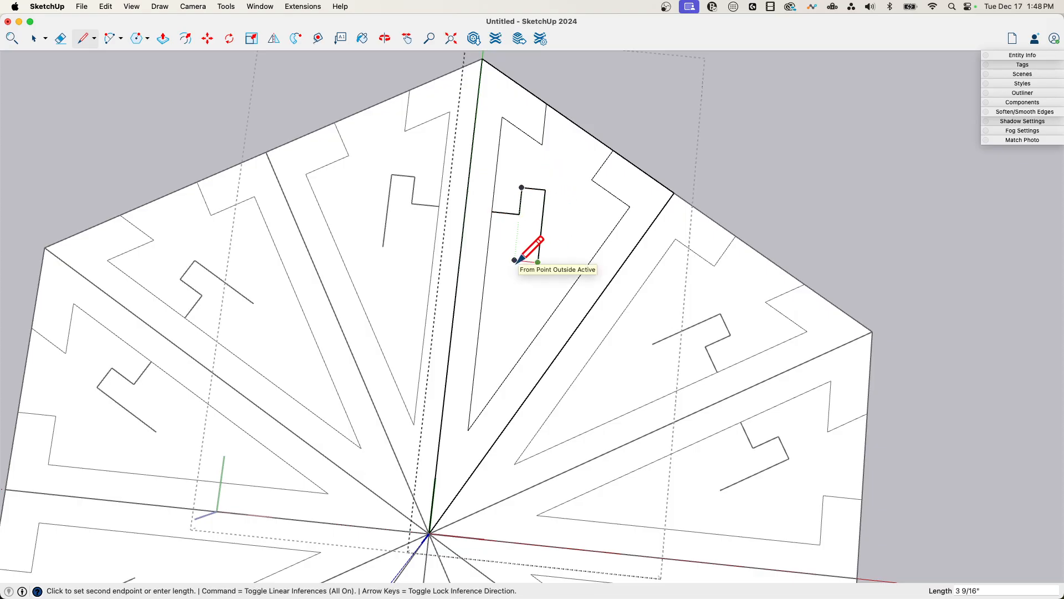
{"action": "left_click", "coordinate": [514, 260]}
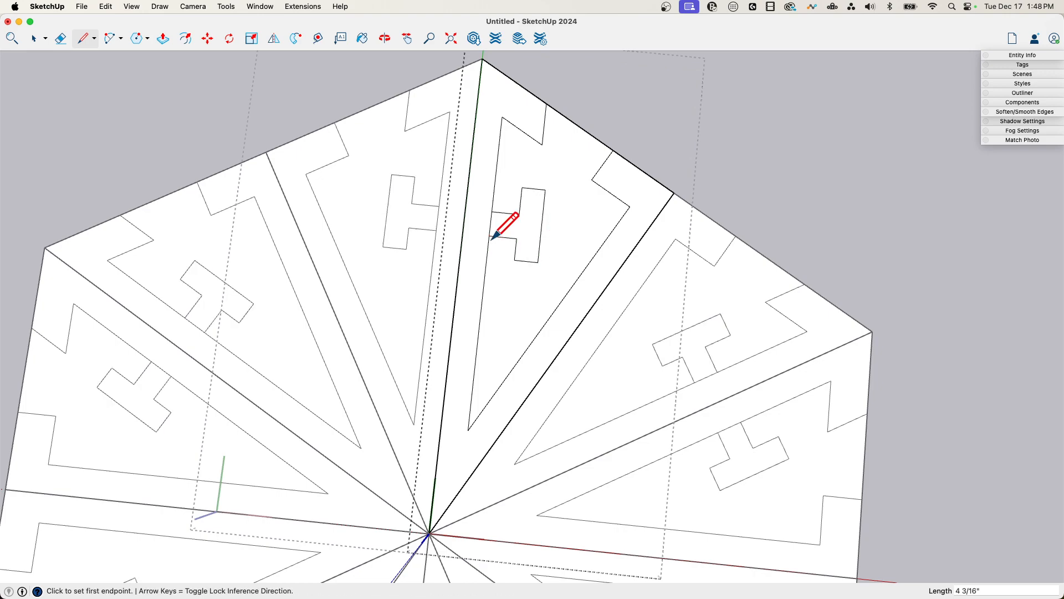
{"action": "left_click", "coordinate": [60, 38]}
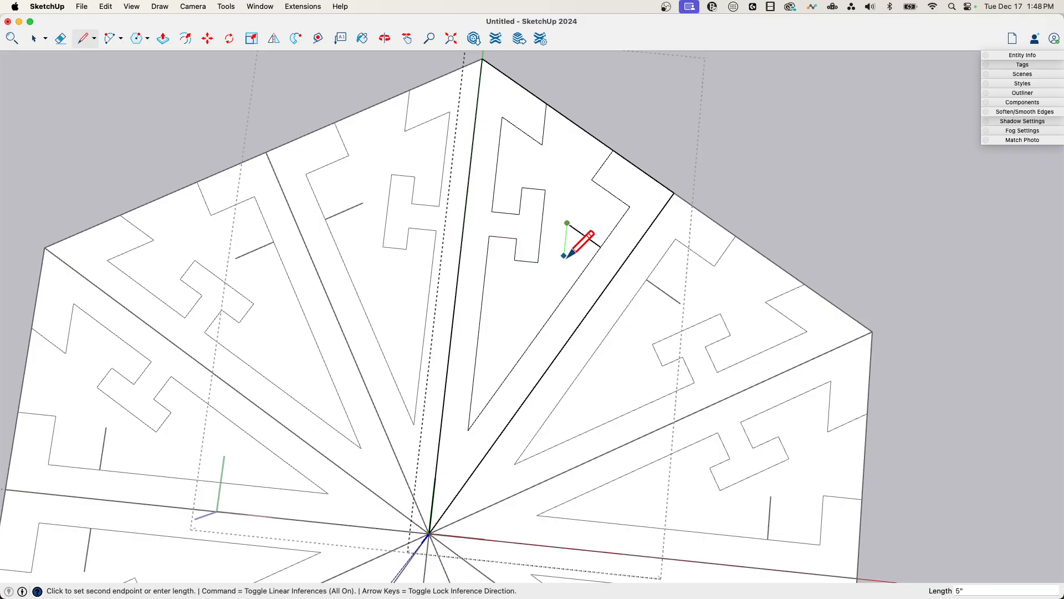
{"action": "mouse_move", "coordinate": [588, 262]}
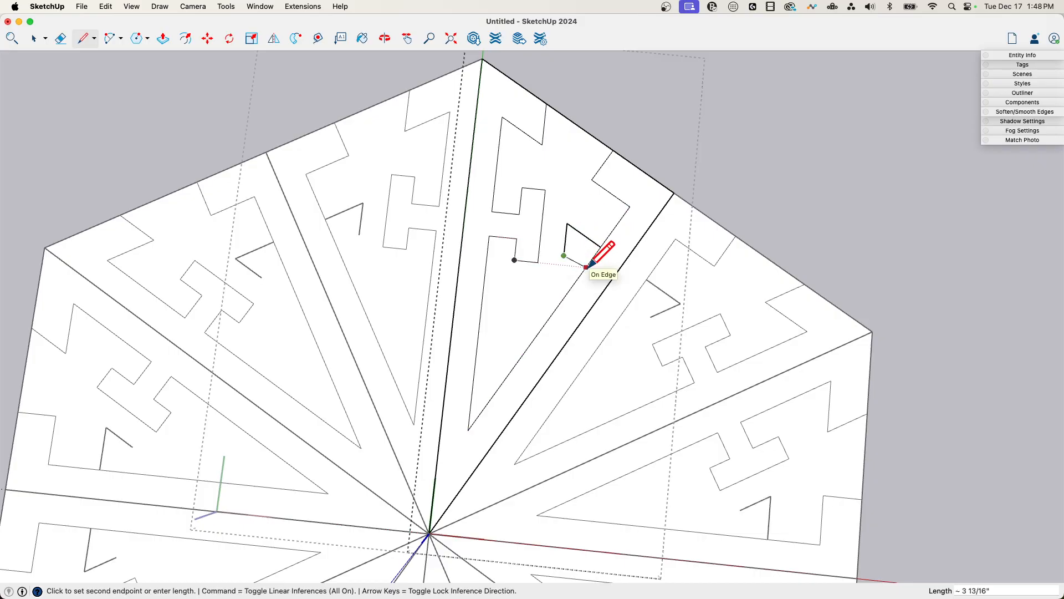
{"action": "left_click", "coordinate": [585, 266]}
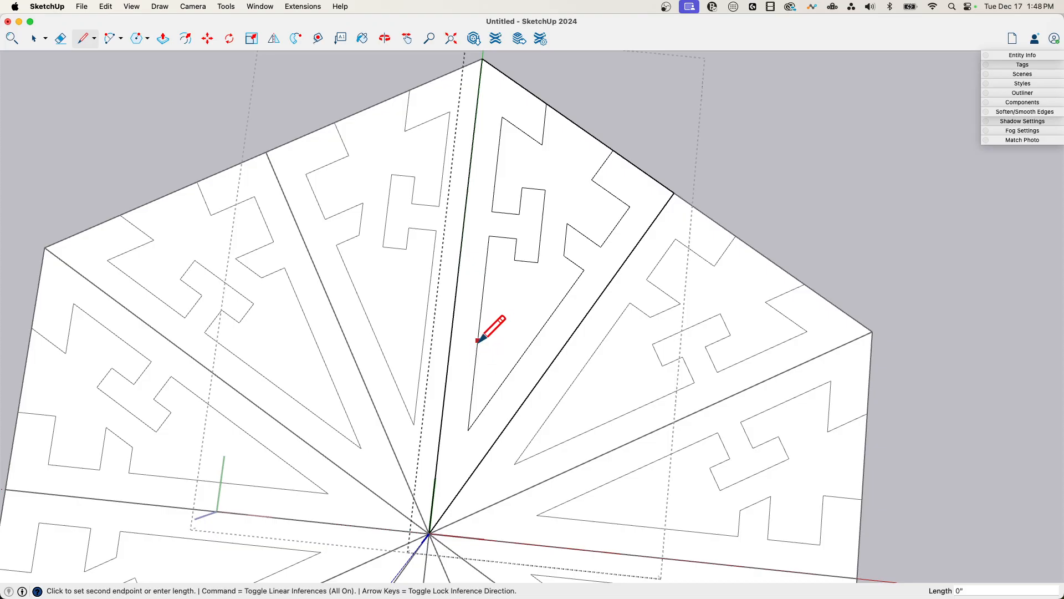
{"action": "mouse_move", "coordinate": [530, 291]}
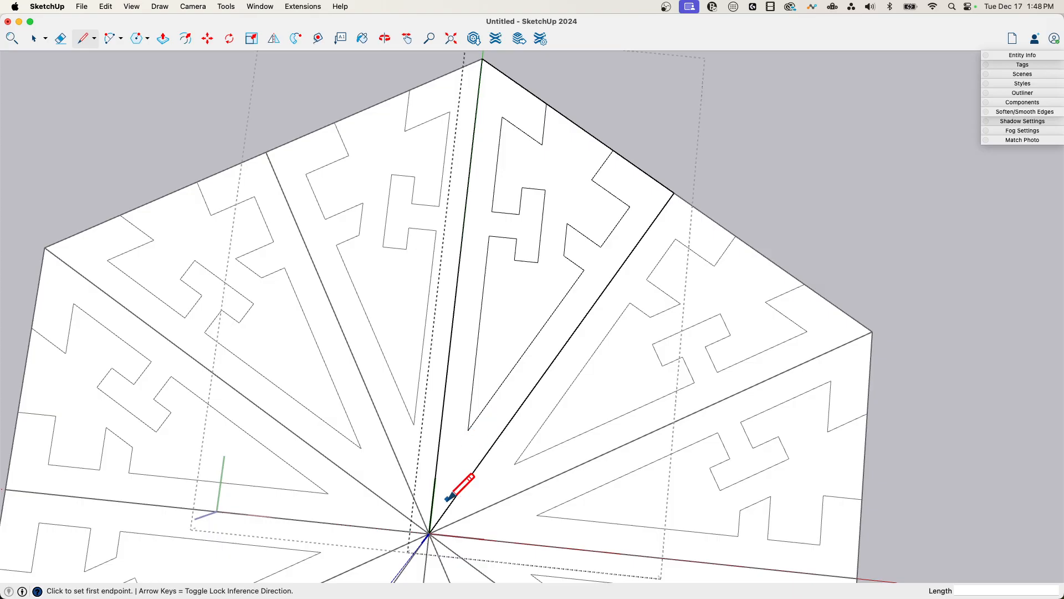
- Outline the small triangular cutout near the centre and close the angled cutout
{"action": "left_click", "coordinate": [431, 532]}
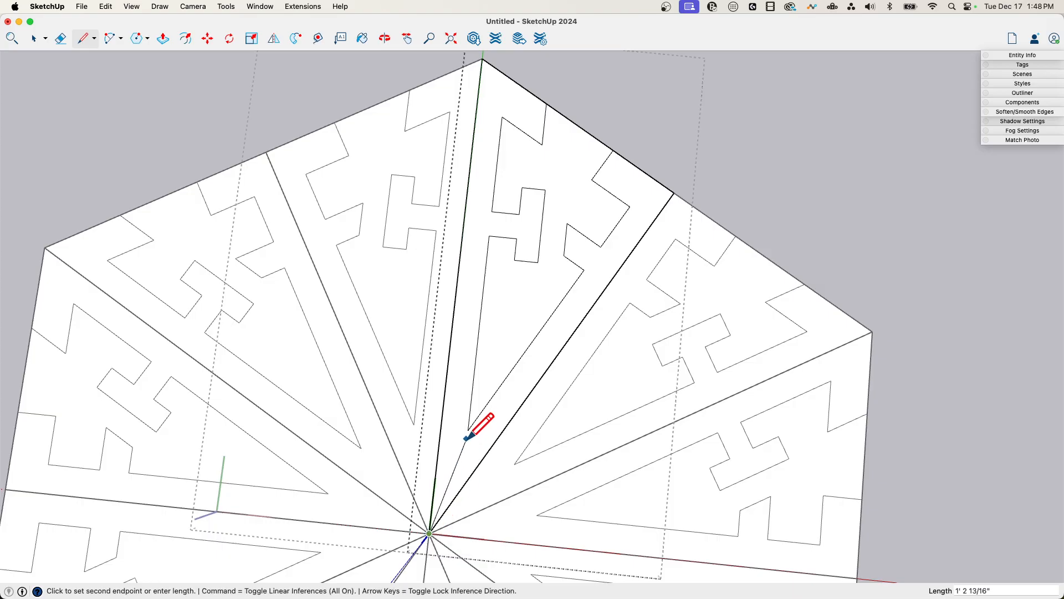
{"action": "mouse_move", "coordinate": [486, 400]}
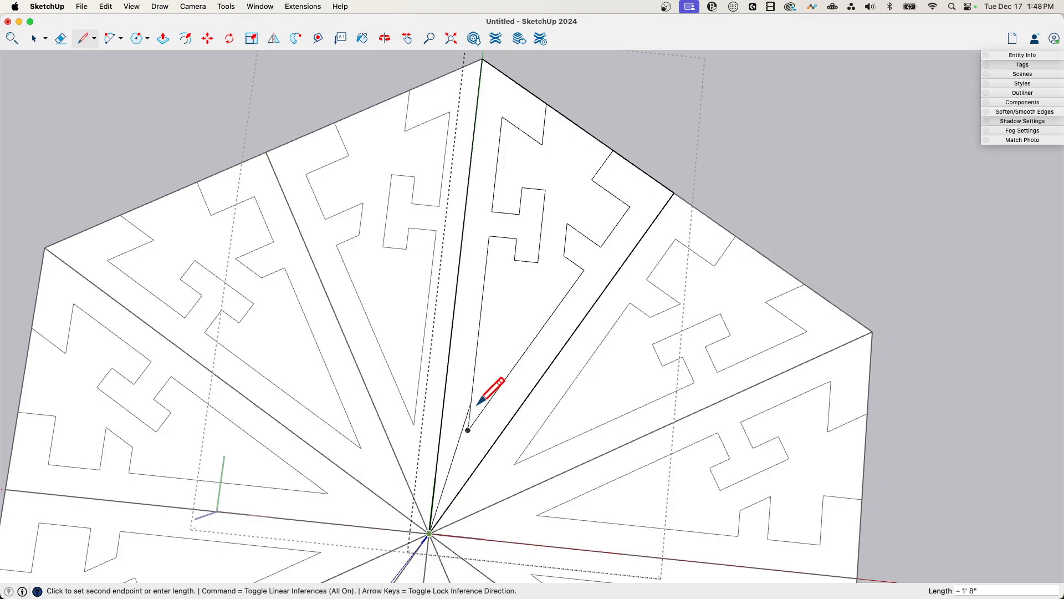
{"action": "mouse_move", "coordinate": [506, 377]}
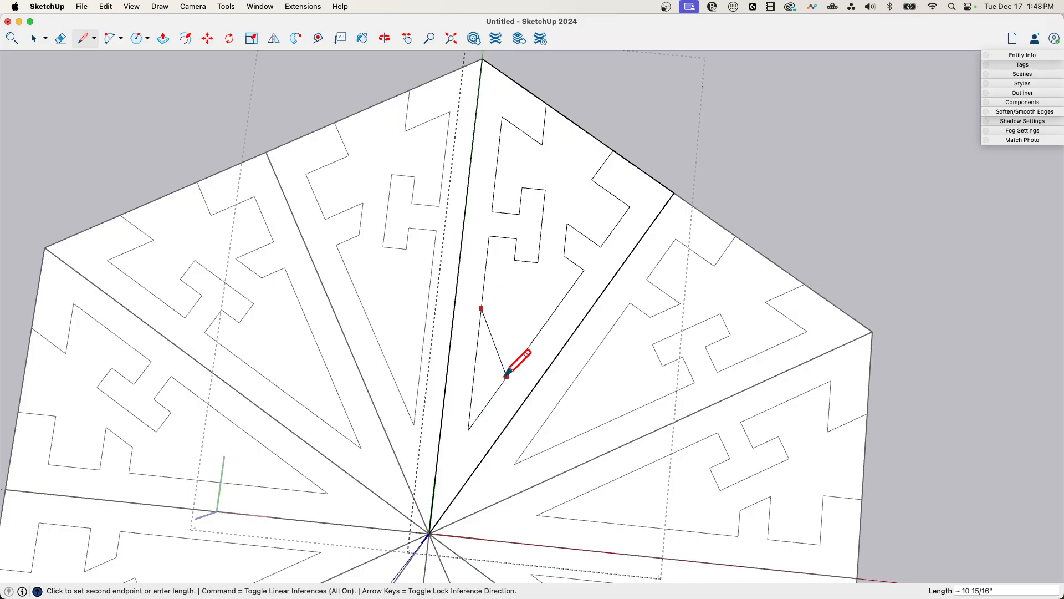
{"action": "left_click", "coordinate": [506, 375]}
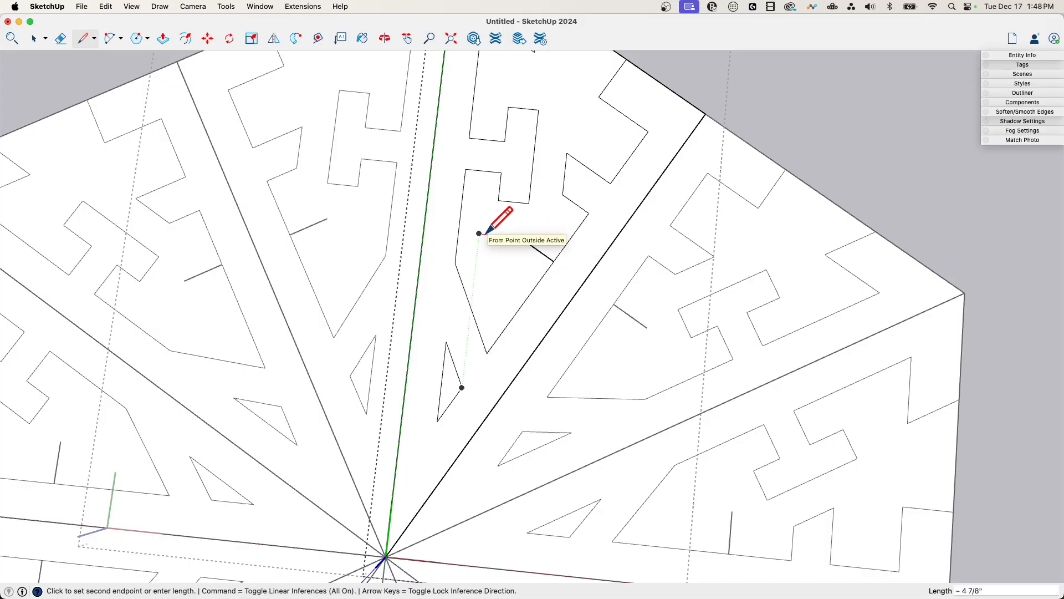
{"action": "mouse_move", "coordinate": [543, 274]}
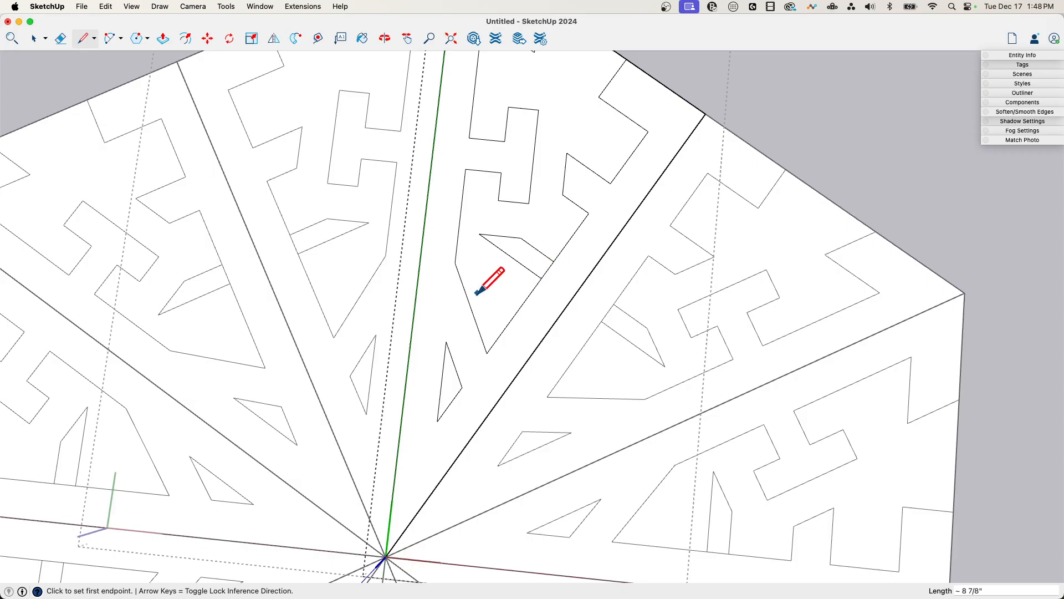
{"action": "left_click", "coordinate": [489, 285]}
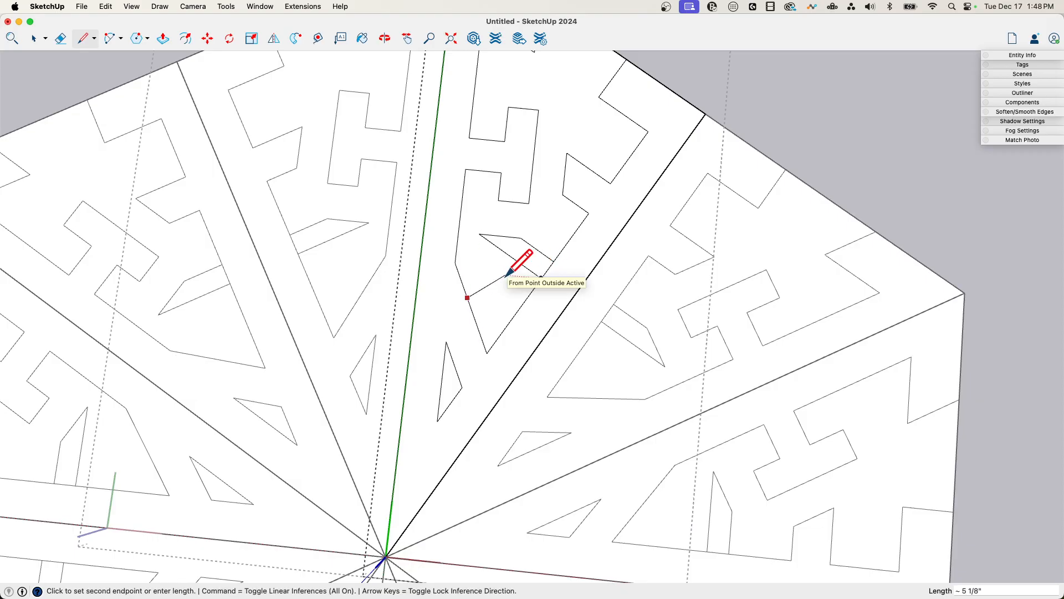
{"action": "mouse_move", "coordinate": [541, 310]}
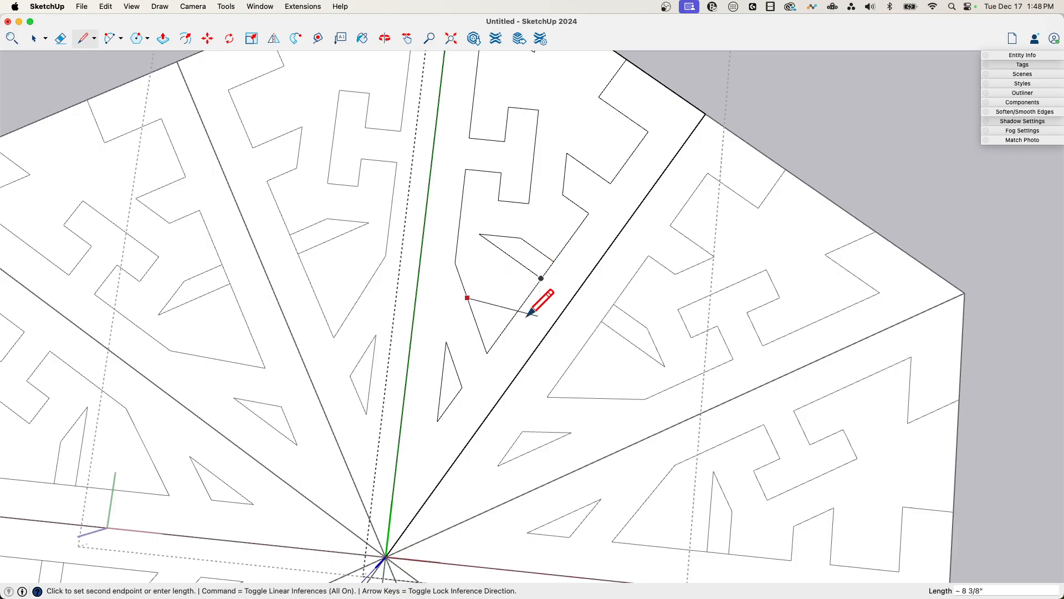
{"action": "mouse_move", "coordinate": [505, 321]}
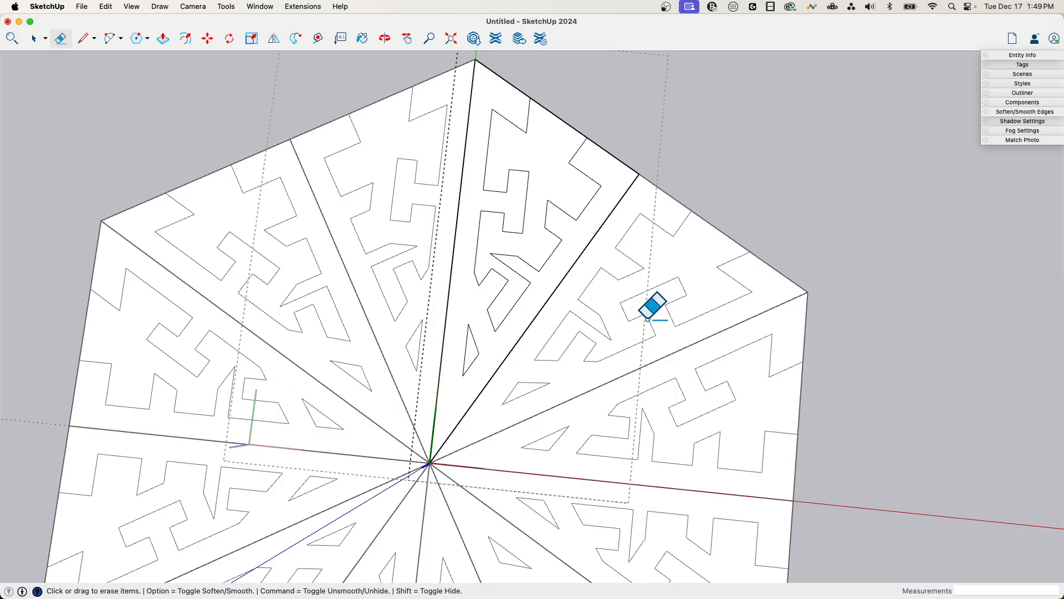
- Close the arm tip corner with an edge and erase the cutout faces between the branches
{"action": "scroll", "scroll_direction": "up", "scroll_amount": 3}
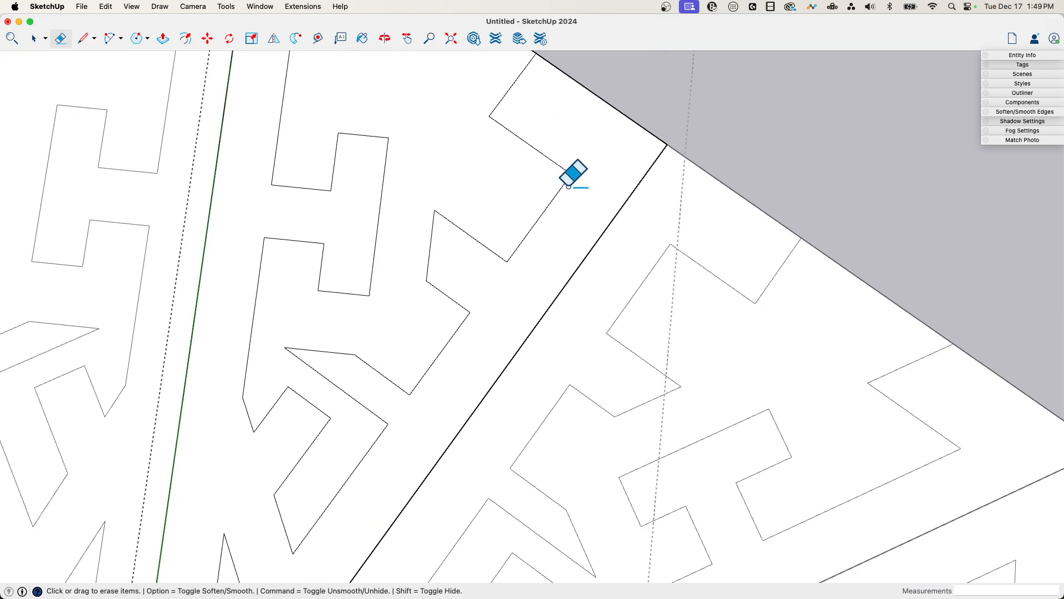
{"action": "left_click", "coordinate": [84, 37]}
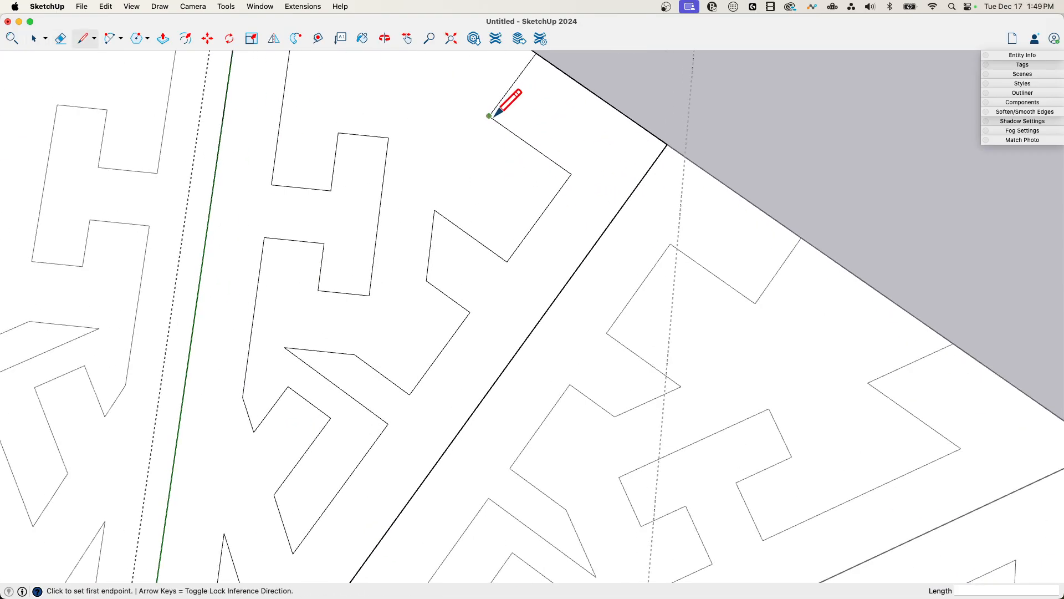
{"action": "left_click", "coordinate": [488, 116]}
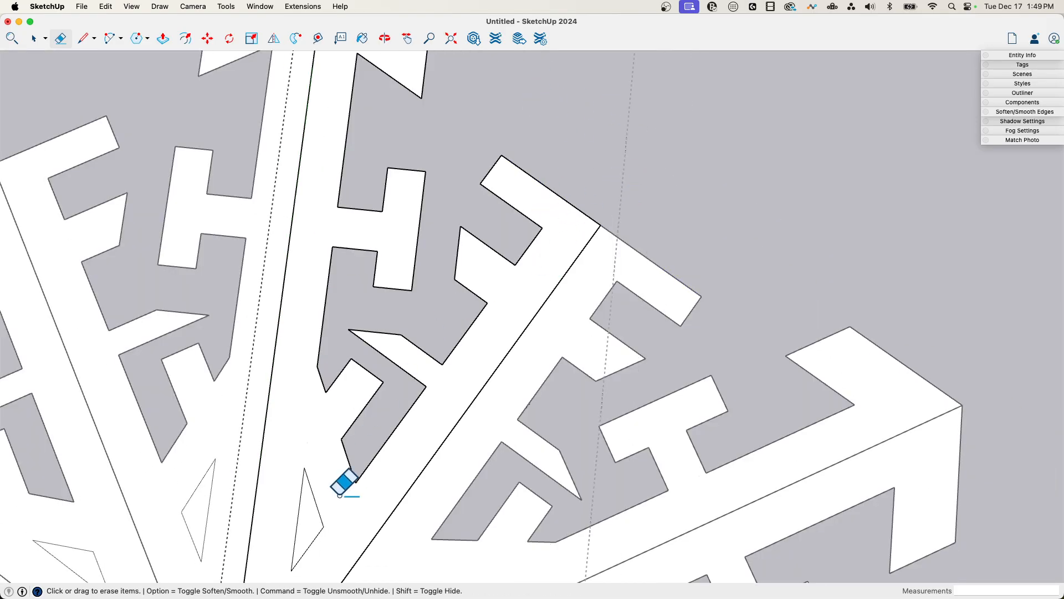
{"action": "left_click", "coordinate": [36, 38]}
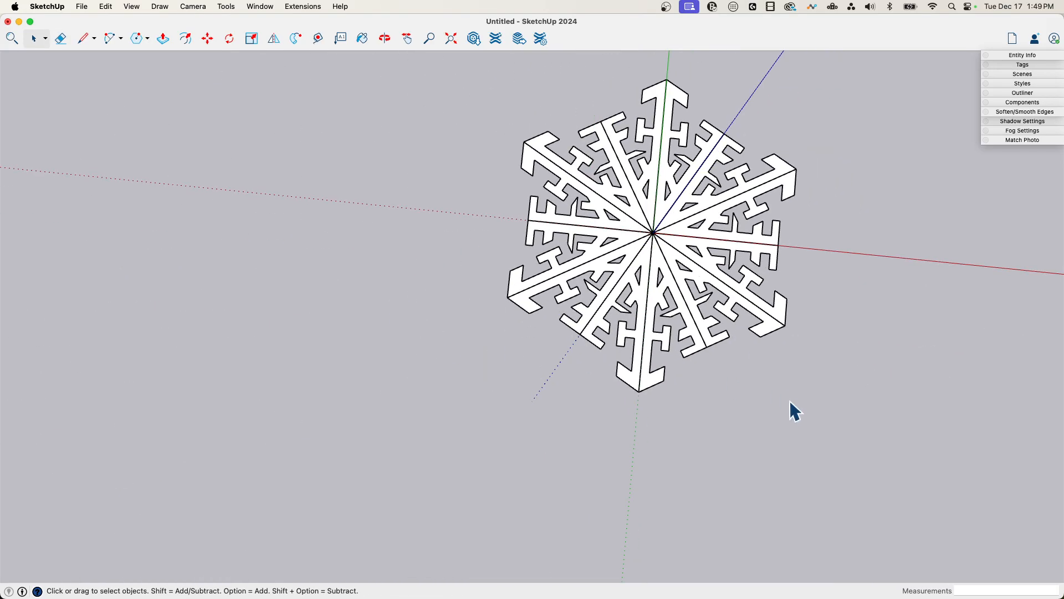
{"action": "scroll", "scroll_direction": "up", "scroll_amount": 3}
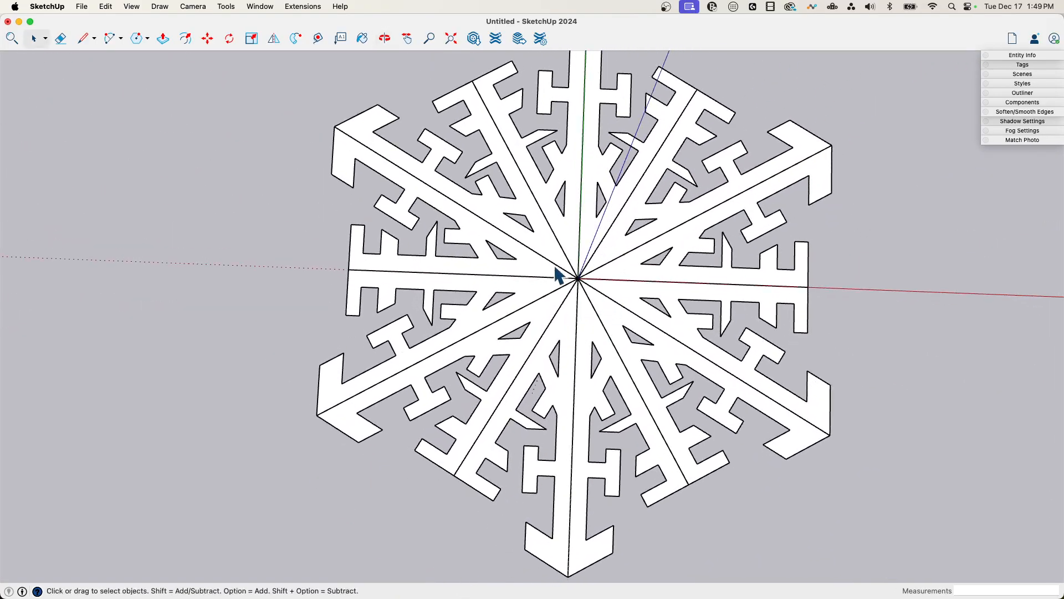
{"action": "scroll", "scroll_direction": "down", "scroll_amount": 3}
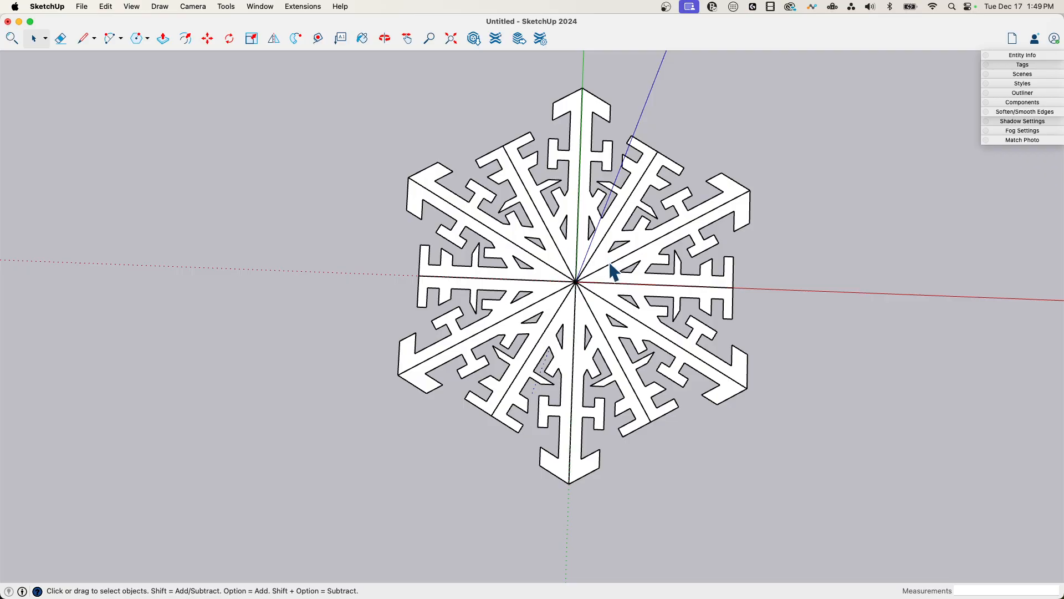
{"action": "mouse_move", "coordinate": [585, 268]}
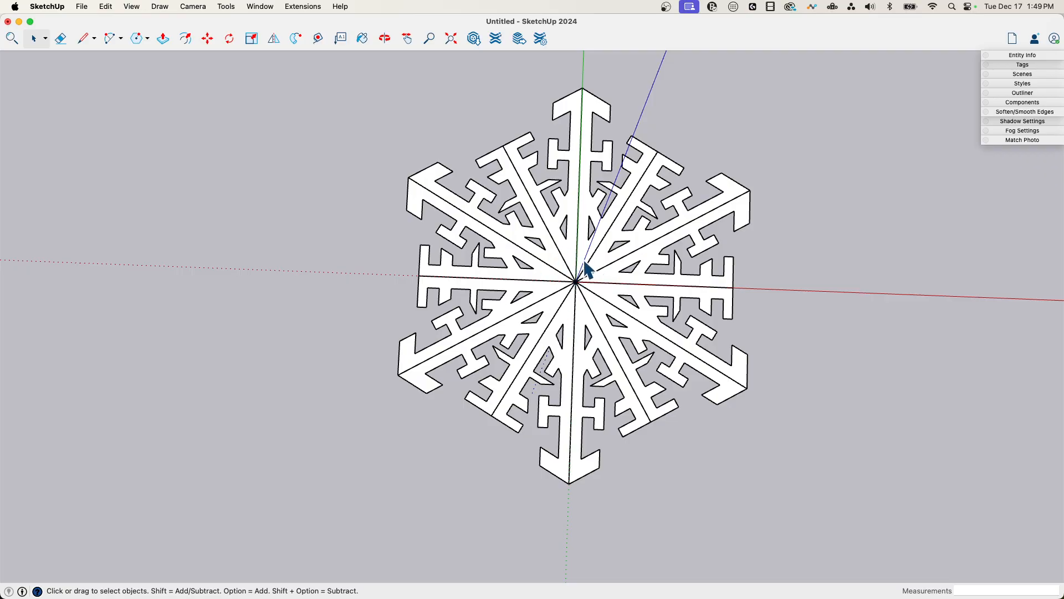
{"action": "scroll", "scroll_direction": "up", "scroll_amount": 3}
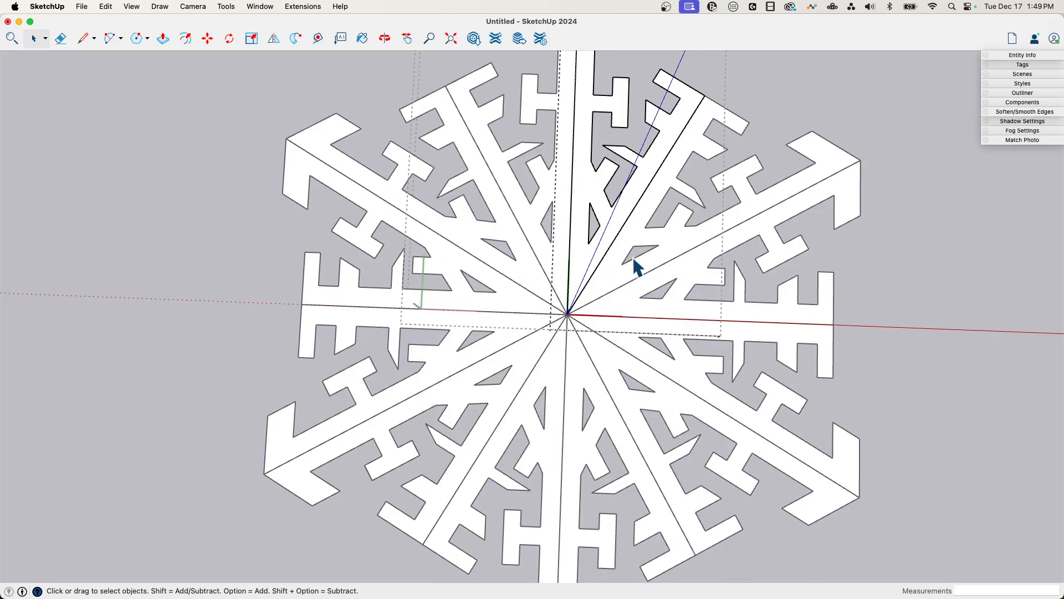
{"action": "scroll", "scroll_direction": "up", "scroll_amount": 3}
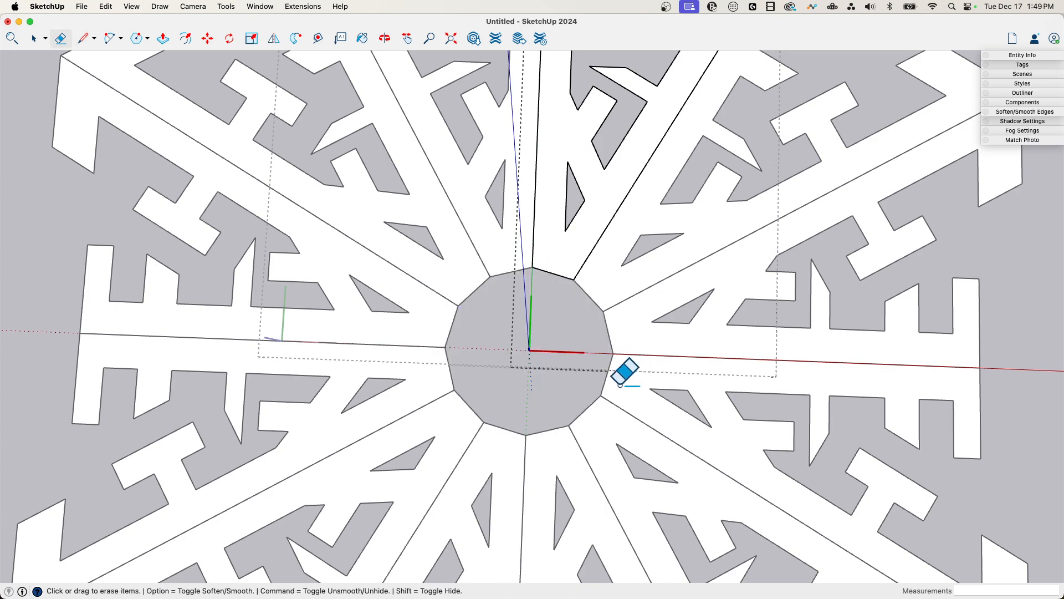
- Redraw the rim edge of the central hole after erasing its face
{"action": "left_click", "coordinate": [84, 38]}
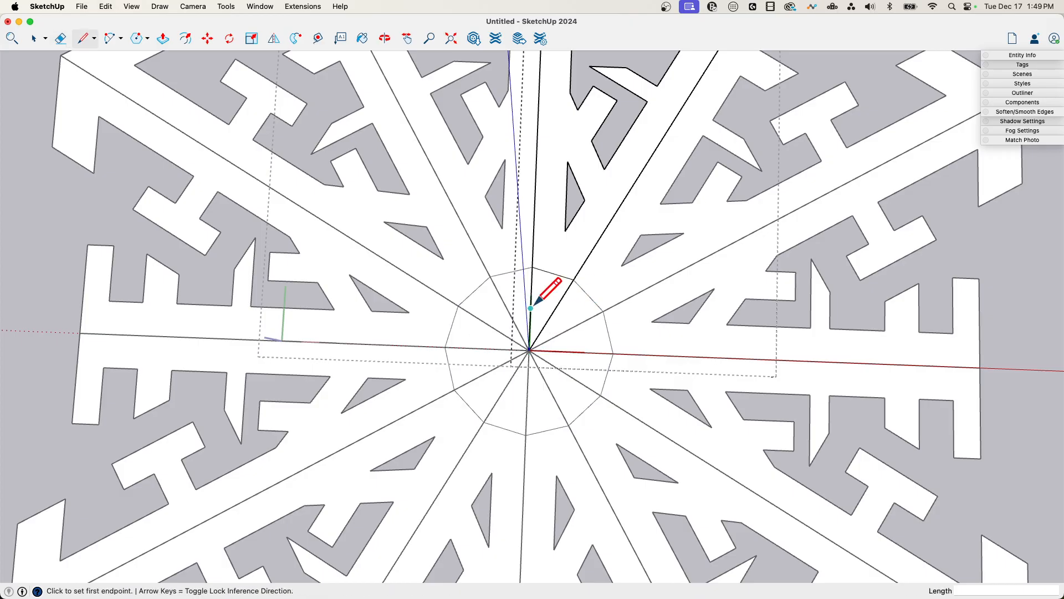
{"action": "left_click", "coordinate": [530, 352]}
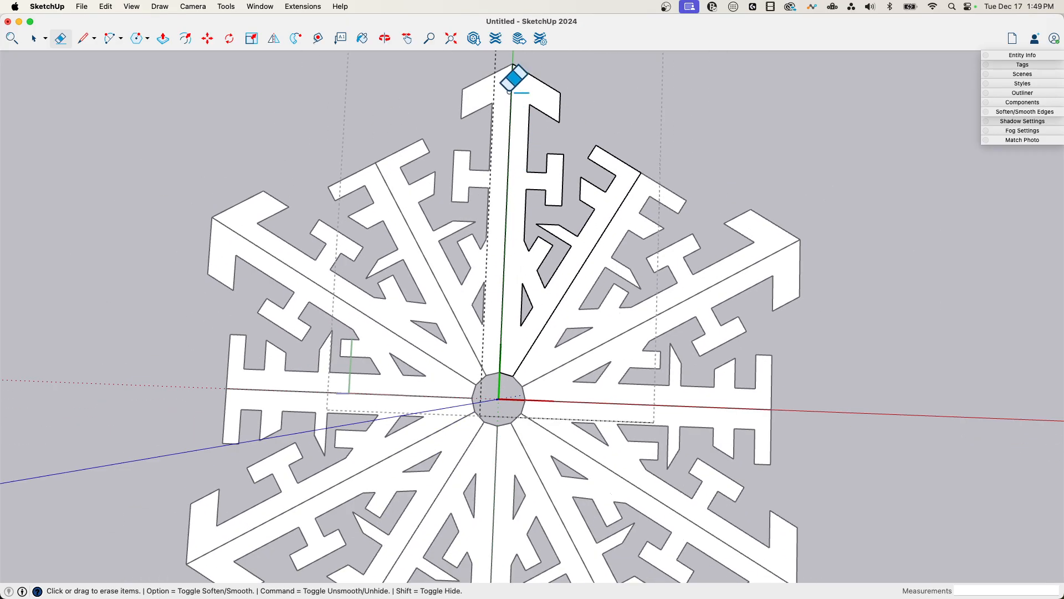
{"action": "mouse_move", "coordinate": [624, 217]}
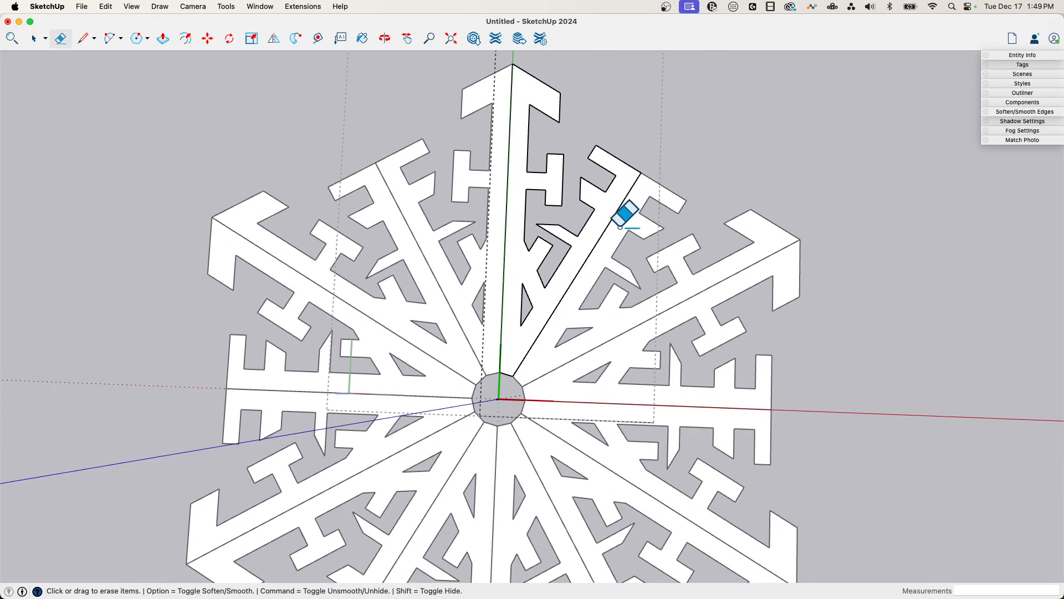
{"action": "mouse_move", "coordinate": [624, 190]}
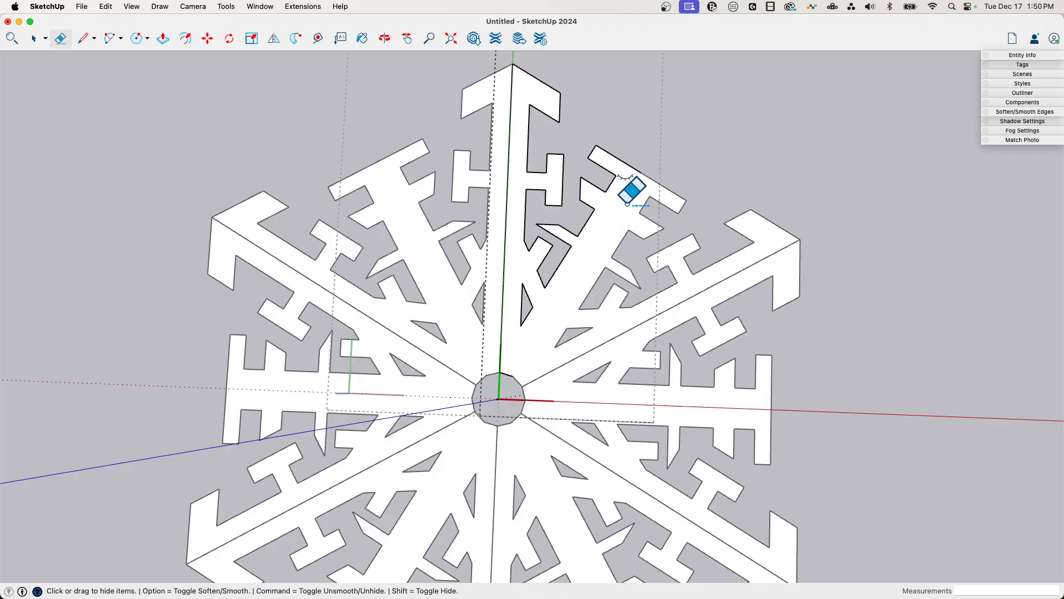
{"action": "mouse_move", "coordinate": [671, 109]}
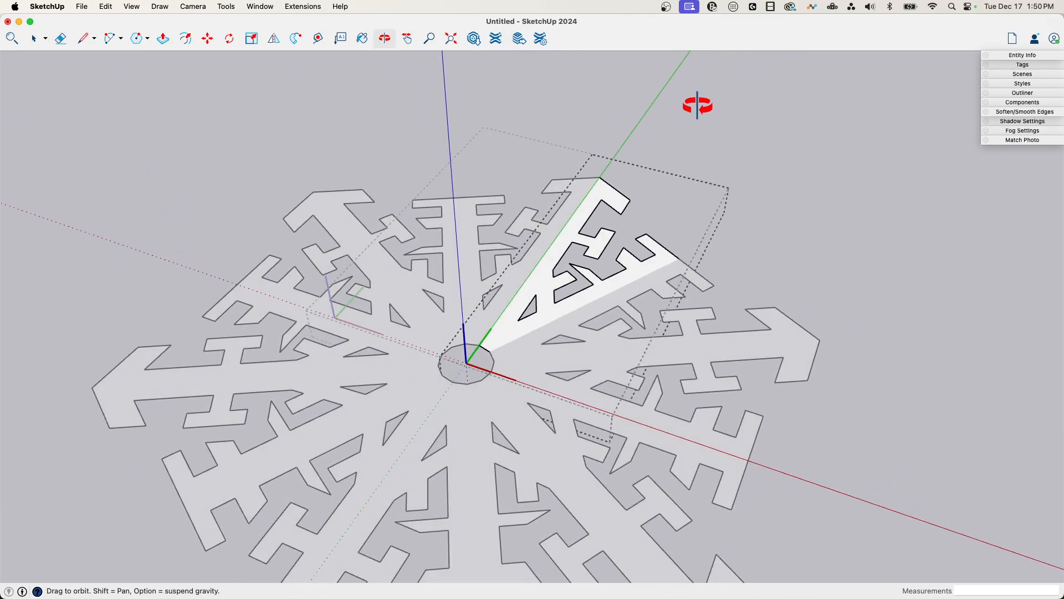
- Turn on View > Hidden Geometry so the hidden wedge seams show as dotted lines
{"action": "left_click", "coordinate": [34, 37]}
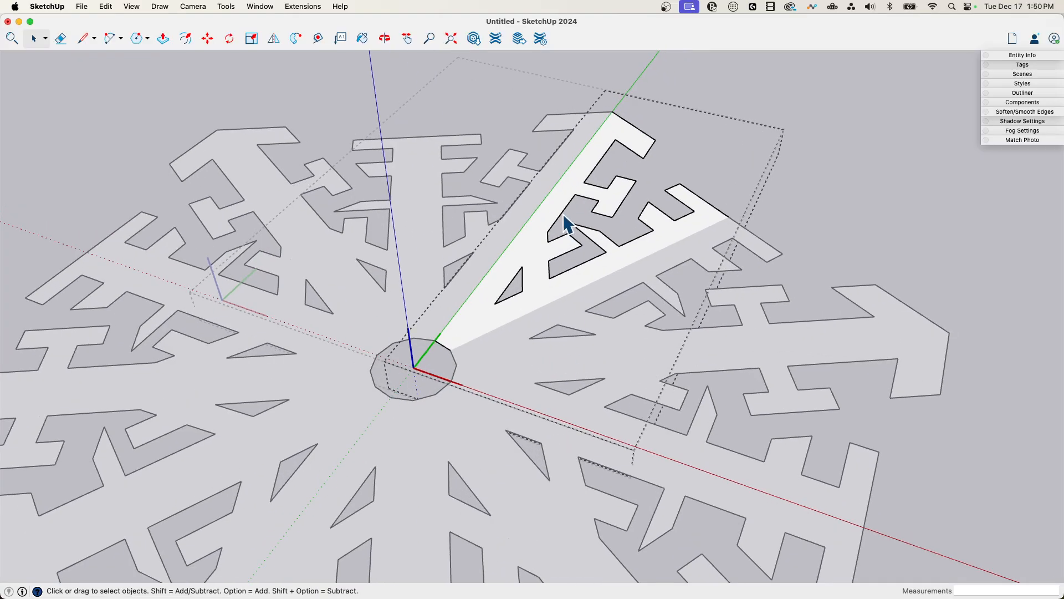
{"action": "left_click", "coordinate": [131, 7]}
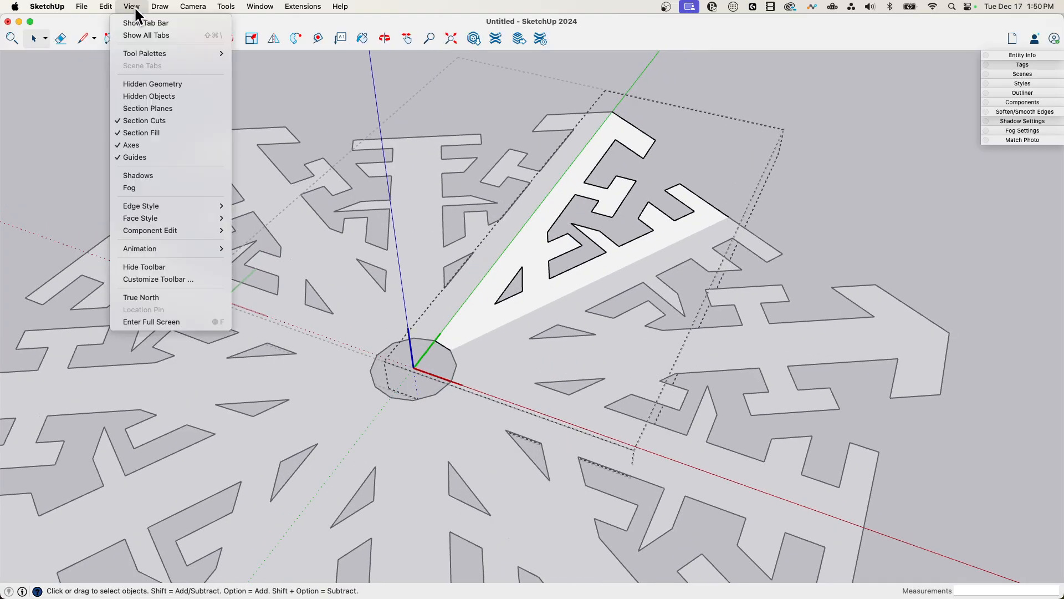
{"action": "mouse_move", "coordinate": [161, 90]}
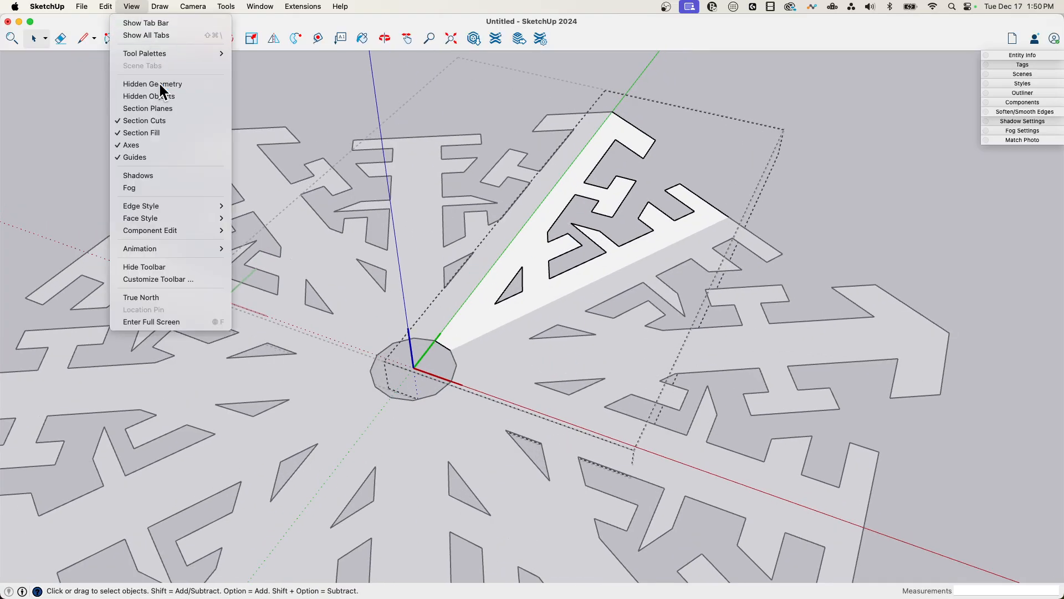
{"action": "left_click", "coordinate": [152, 83]}
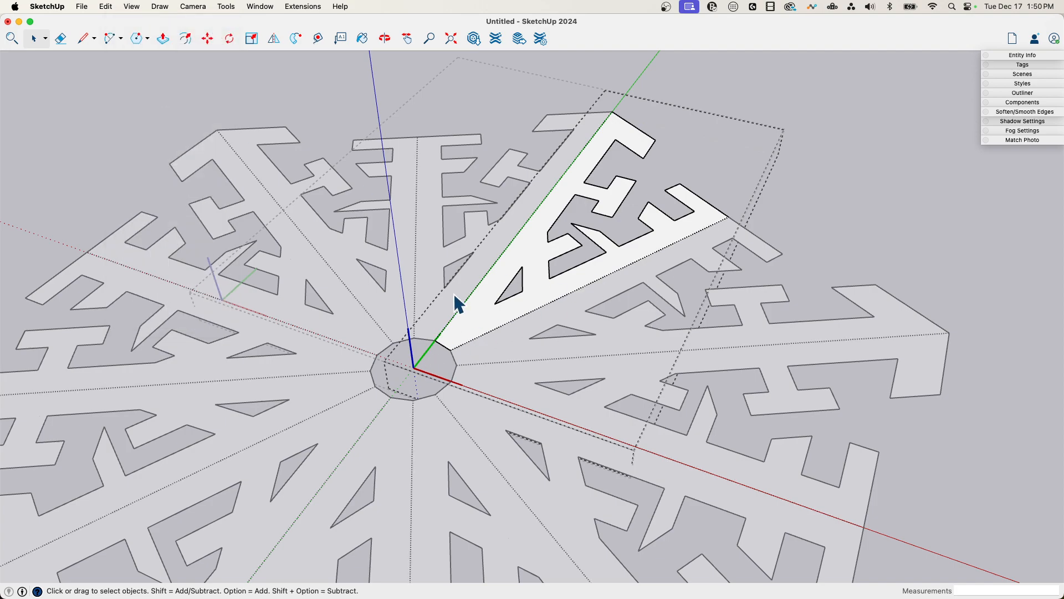
{"action": "left_click", "coordinate": [130, 7]}
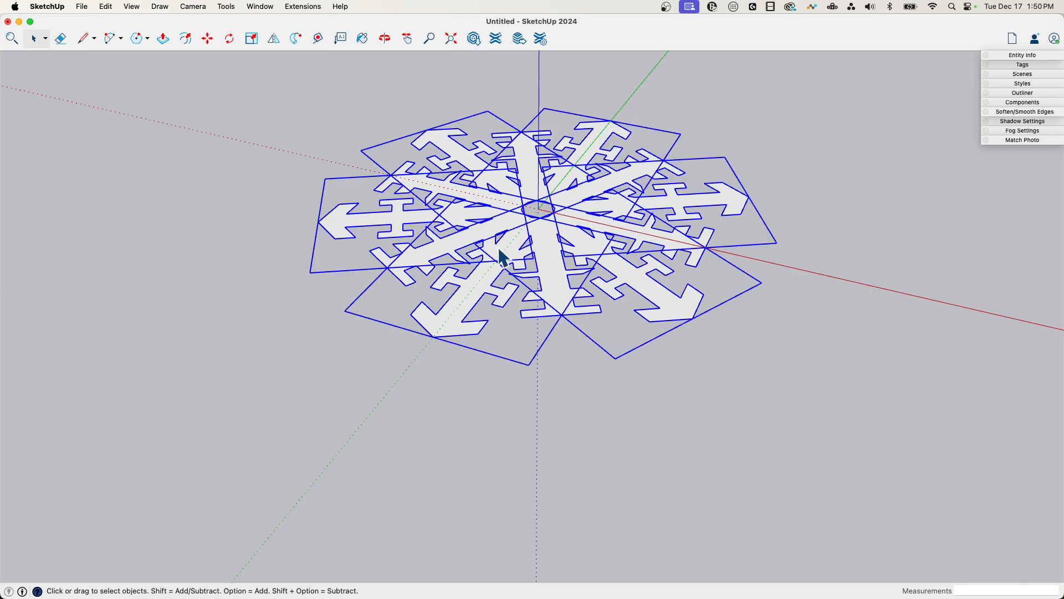
- Combine the selected wedge pieces into one group and pick a corner as the rotation pivot
{"action": "right_click", "coordinate": [499, 256]}
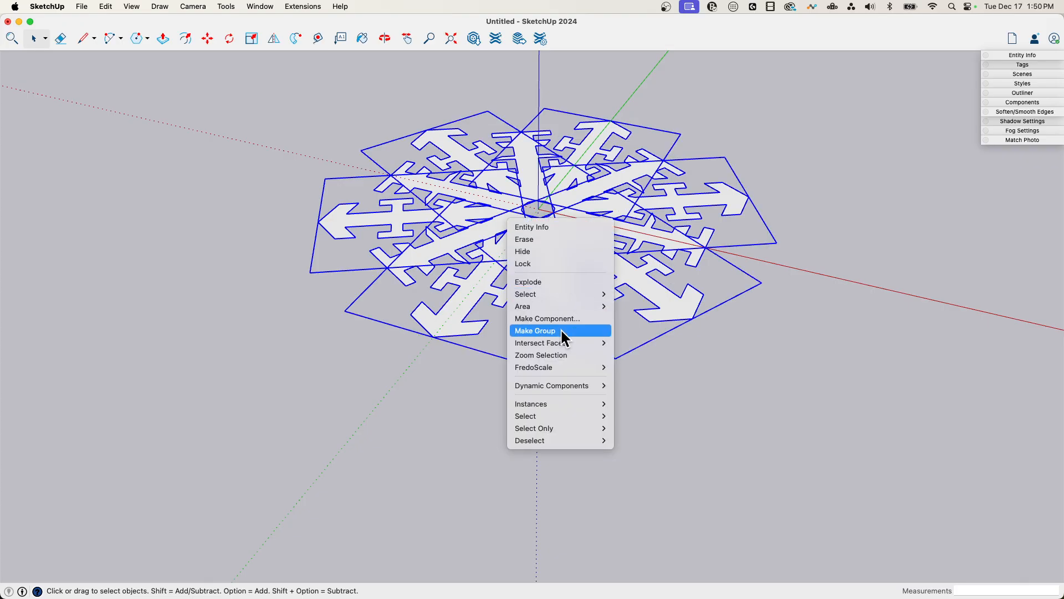
{"action": "left_click", "coordinate": [534, 331]}
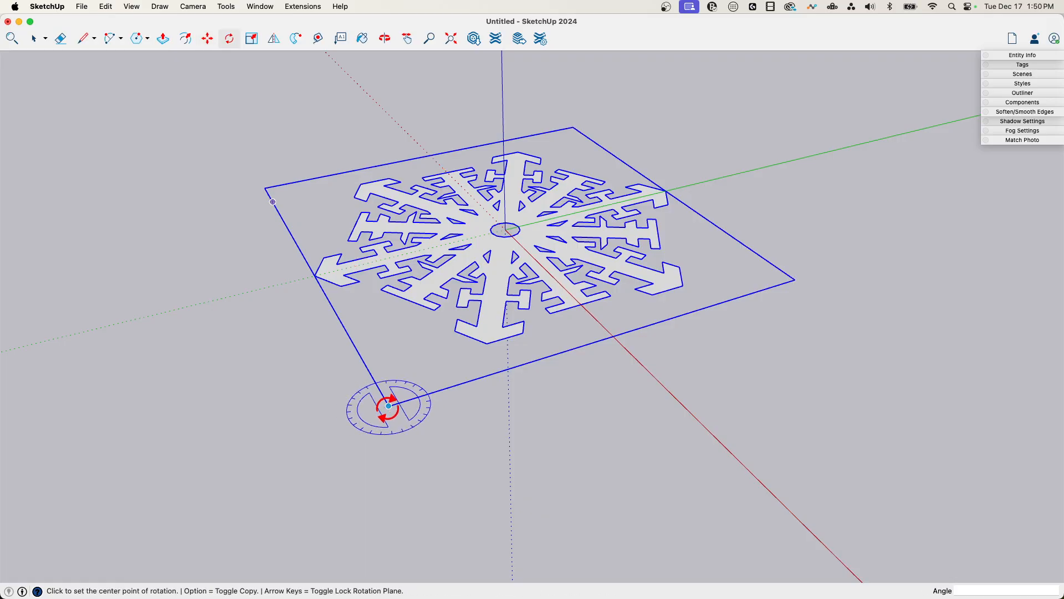
{"action": "left_click", "coordinate": [388, 406]}
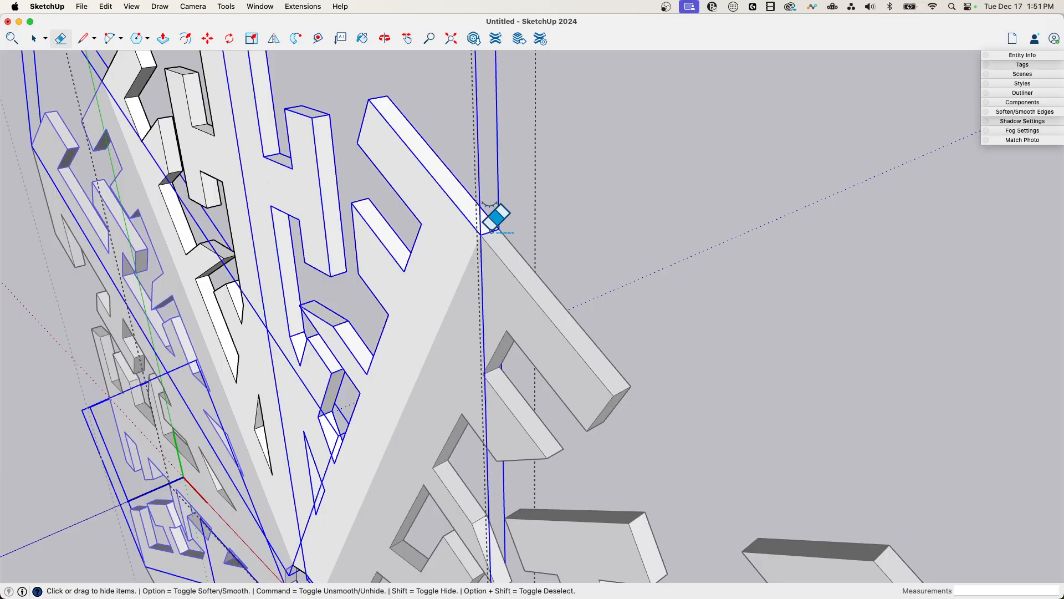
- Hide a leftover seam edge on the thickened arm and select one wedge piece of the snowflake
{"action": "left_click", "coordinate": [36, 38]}
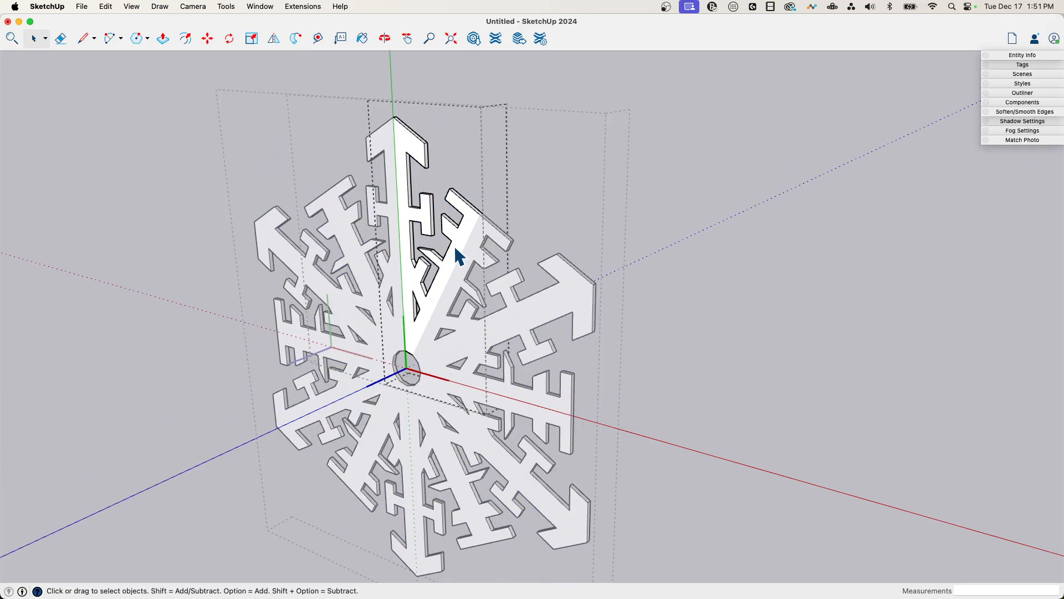
{"action": "left_click", "coordinate": [422, 230]}
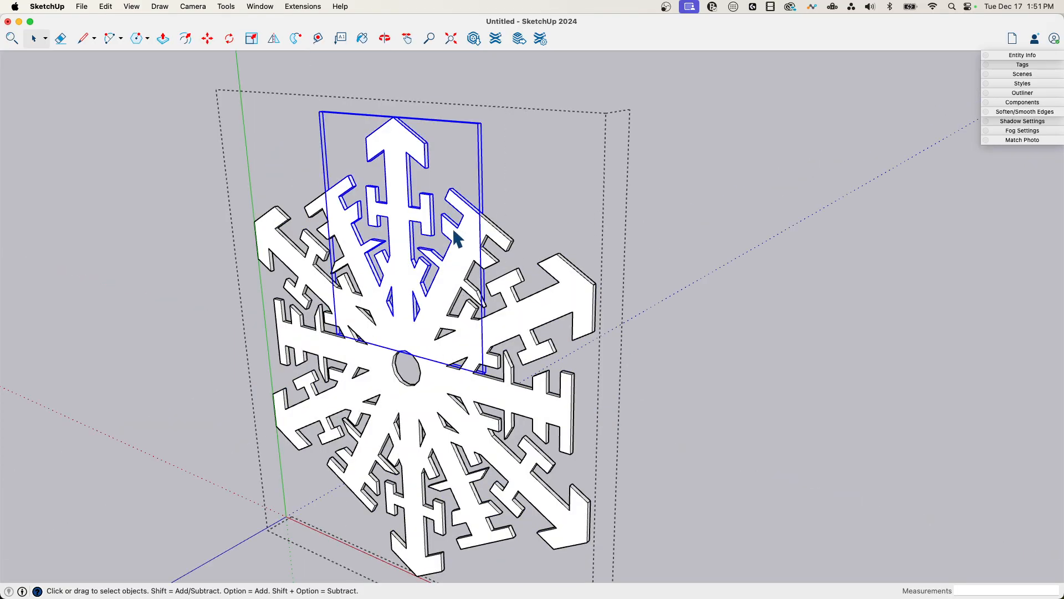